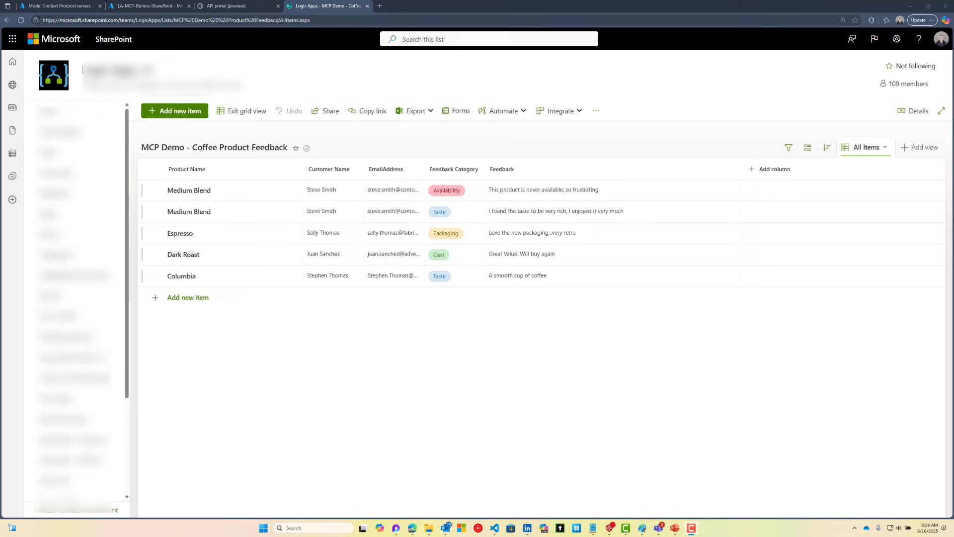
# Step: Switch from the SharePoint feedback list to the API Center MCP (preview) page
pyautogui.click(57, 6)
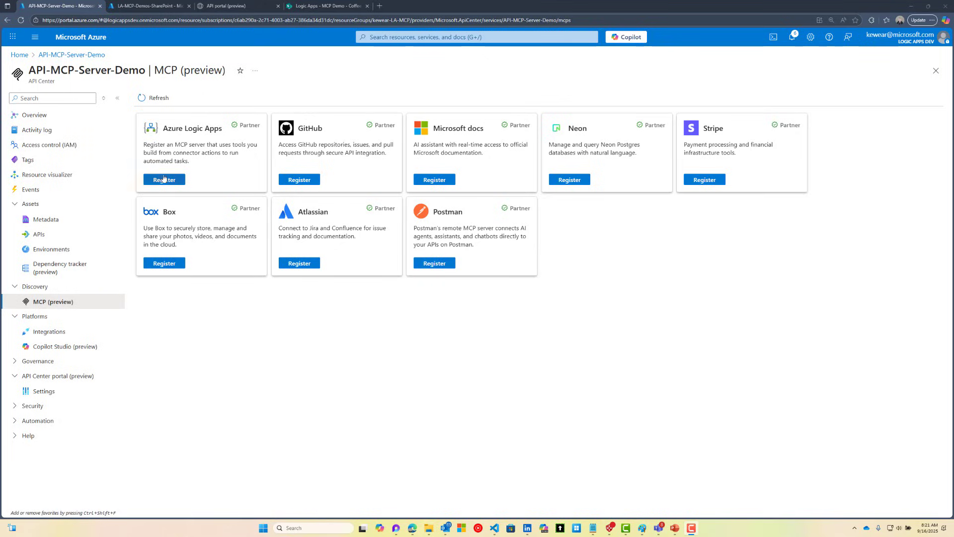
# Step: Start registering an Azure Logic Apps MCP server and choose LA-MCP-Demos-SharePoint as the logic app
pyautogui.click(164, 179)
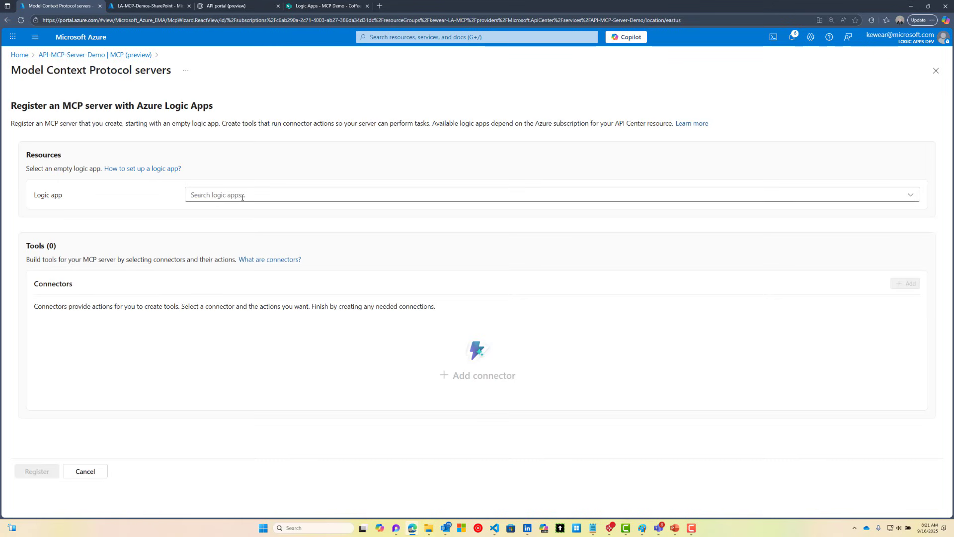
pyautogui.write('LA-MCP-Demos-SharePoint')
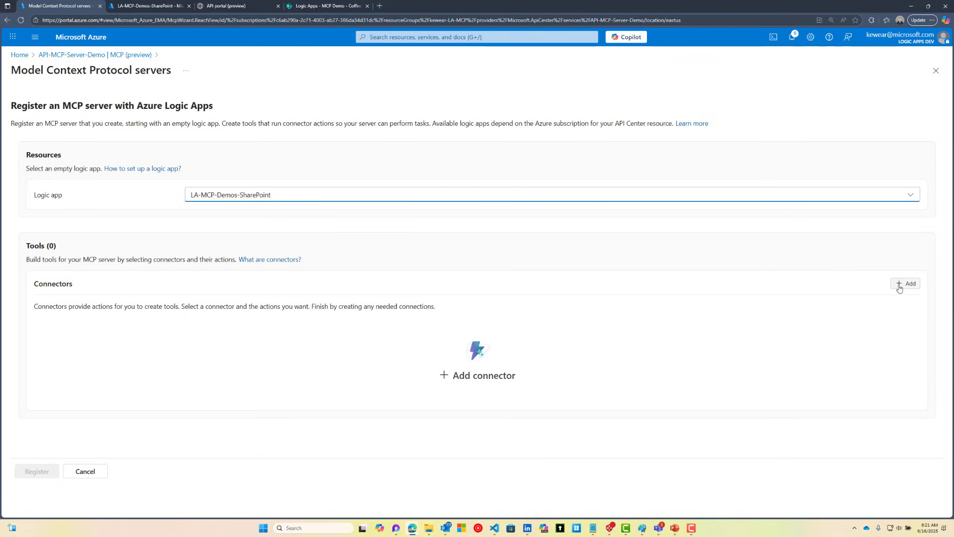
# Step: Add the SharePoint connector to the new MCP server
pyautogui.click(907, 283)
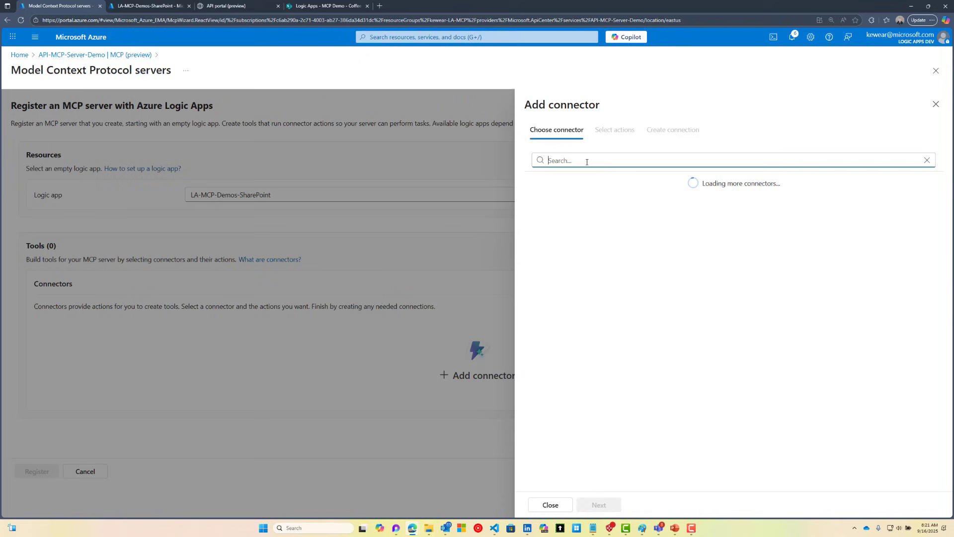
pyautogui.write('share')
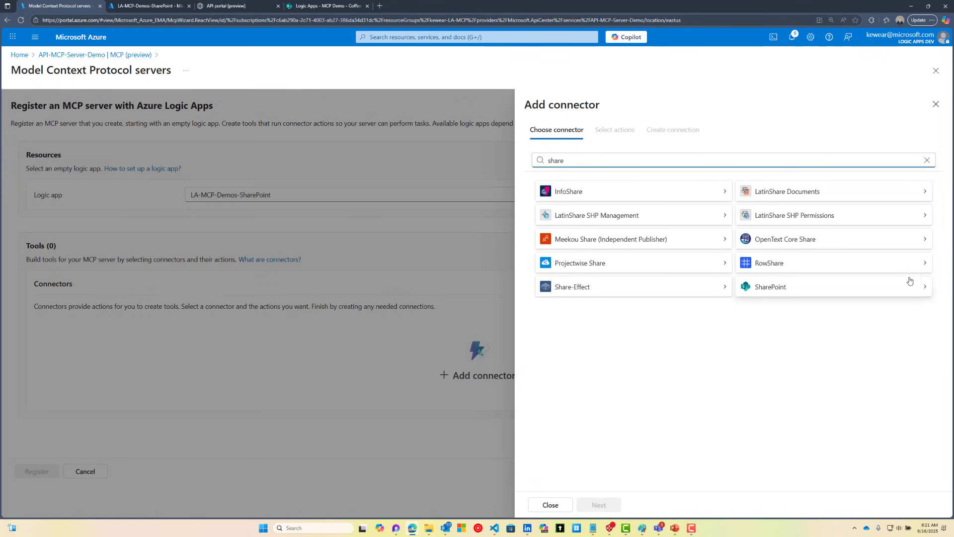
pyautogui.click(770, 287)
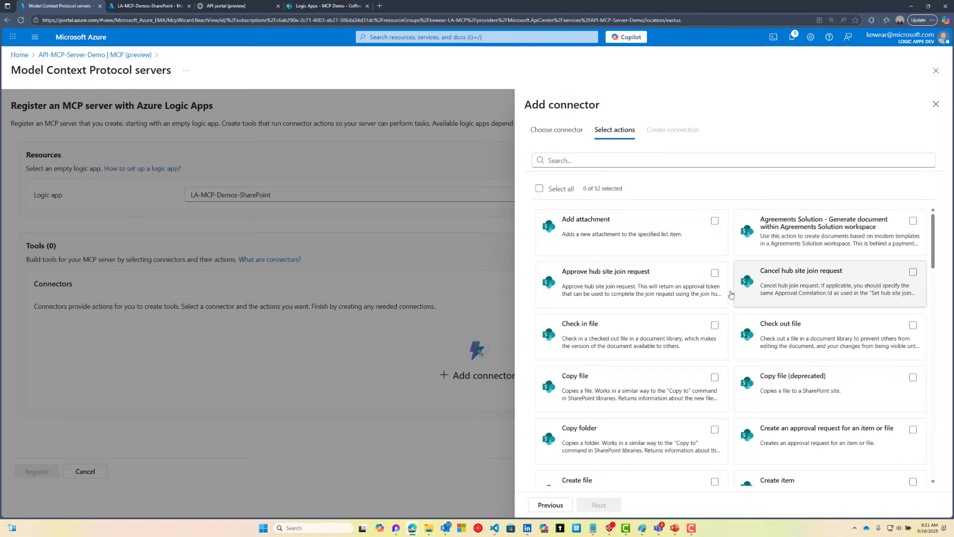
pyautogui.moveTo(639, 316)
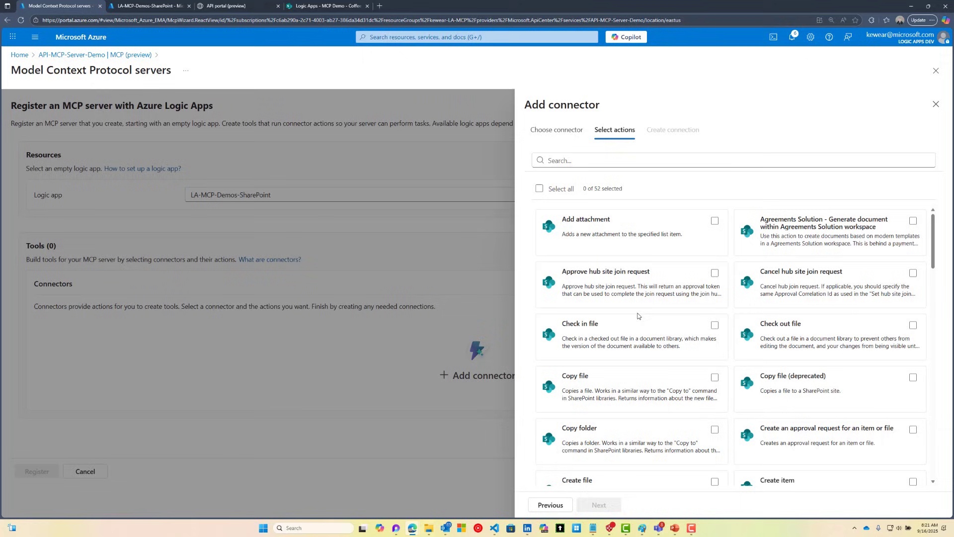
# Step: Select the Create item and Get items actions as tools
pyautogui.click(669, 159)
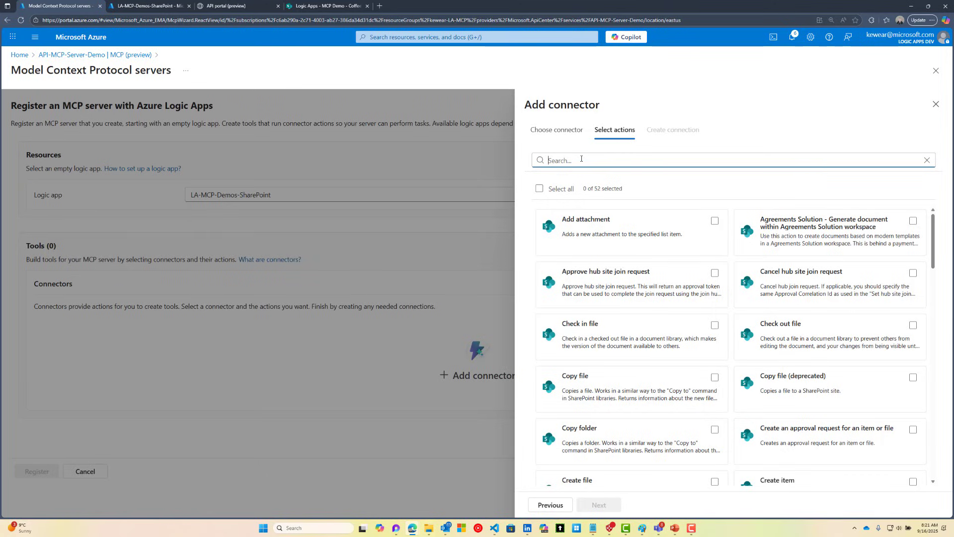
pyautogui.write('create it')
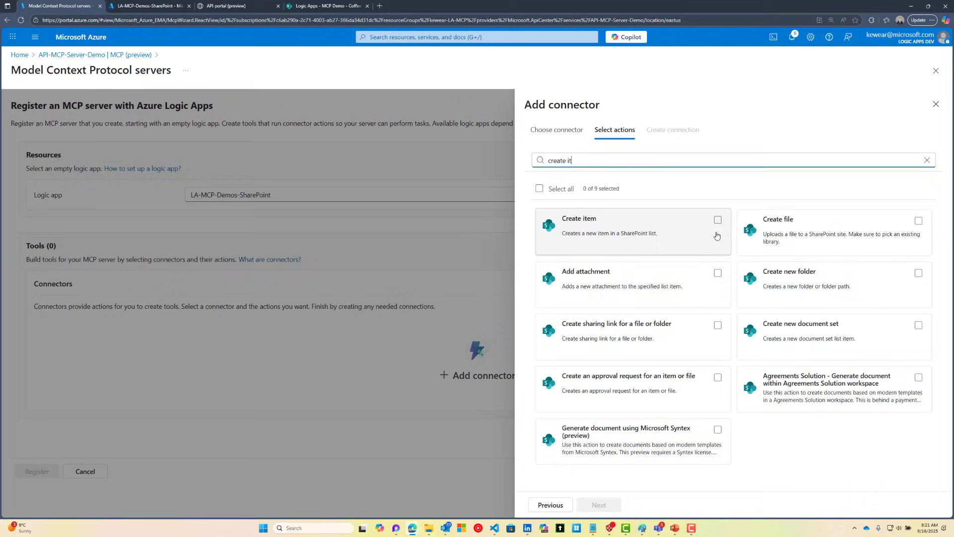
pyautogui.click(717, 221)
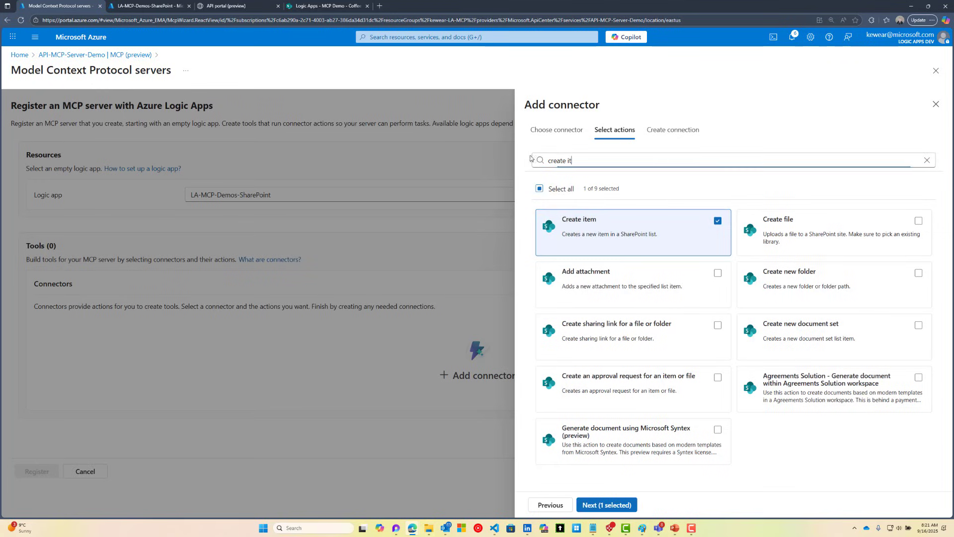
pyautogui.write('get')
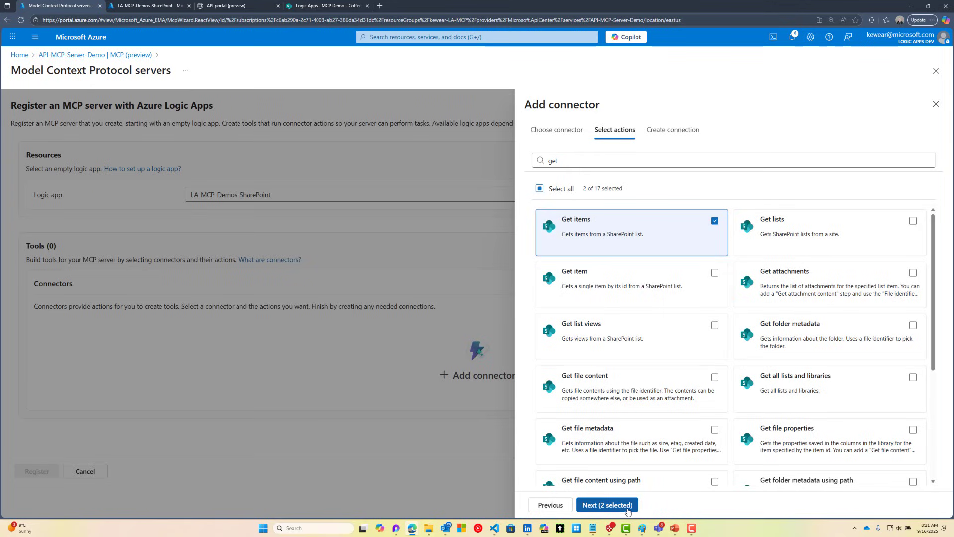
# Step: Keep the existing SharePoint connection and save the connector with its two actions
pyautogui.click(606, 505)
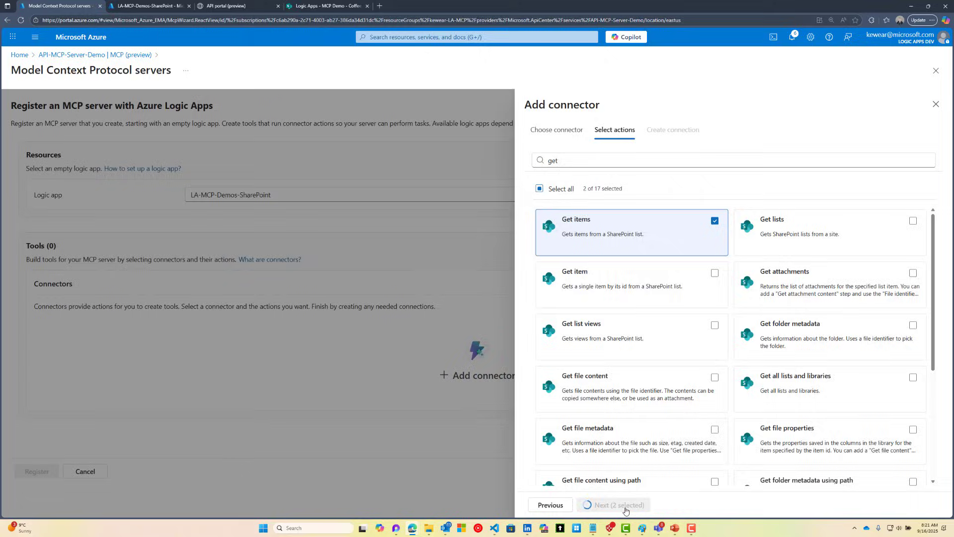
pyautogui.click(612, 505)
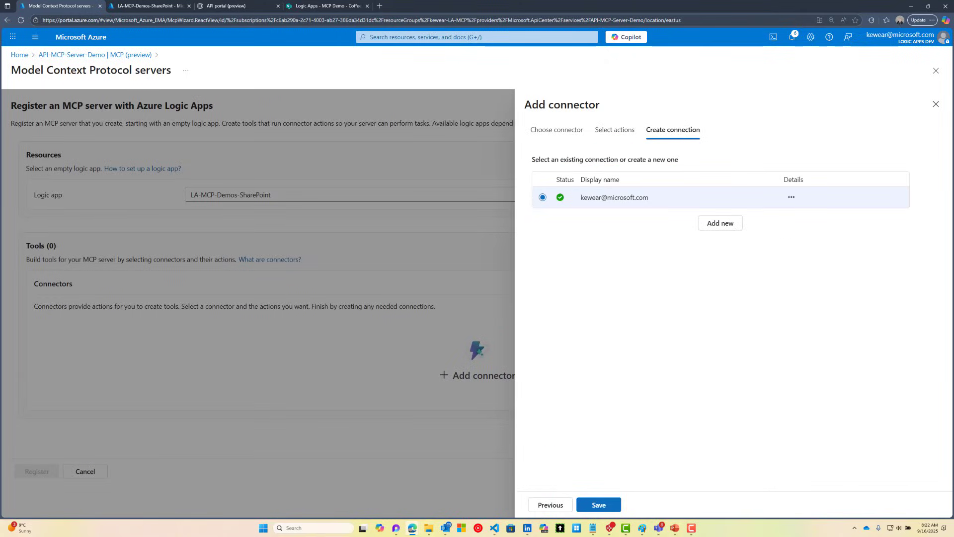
pyautogui.moveTo(546, 193)
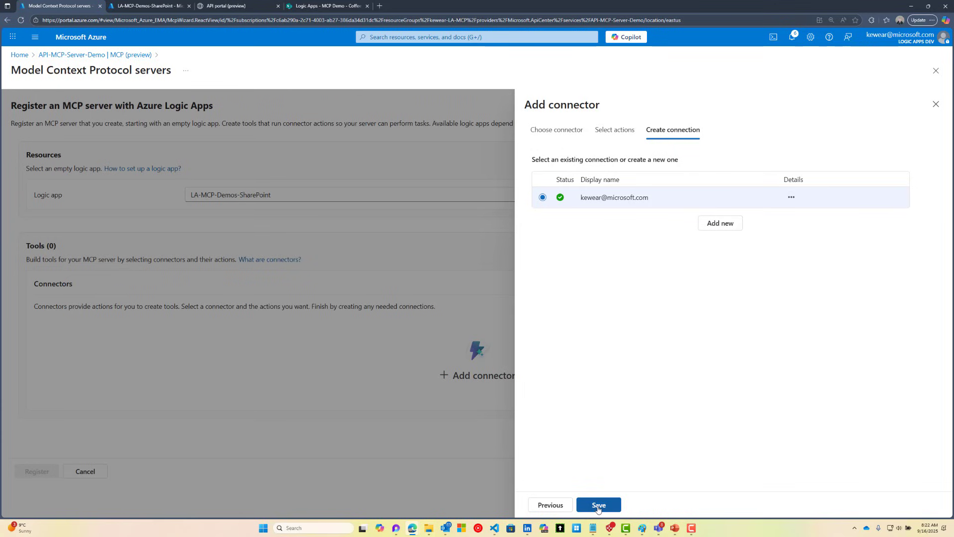
pyautogui.click(598, 504)
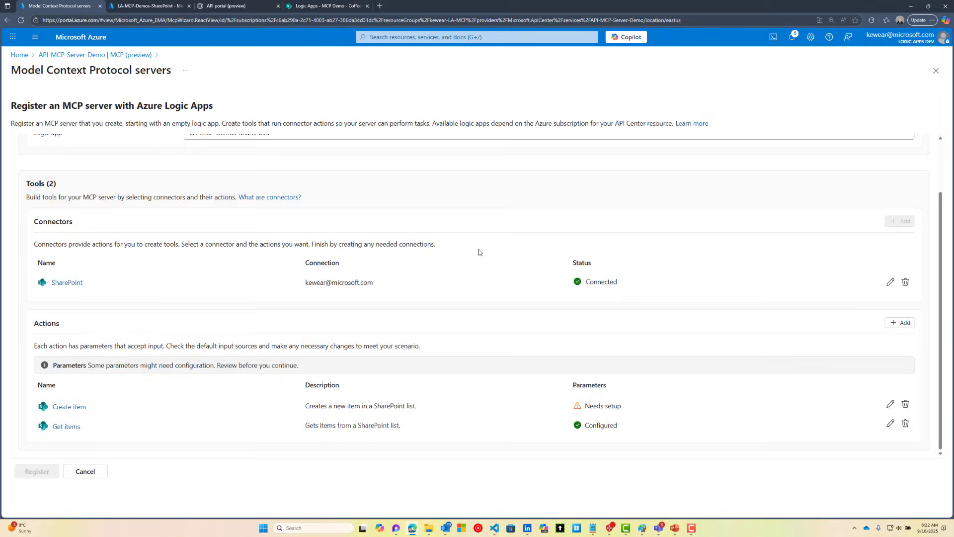
pyautogui.moveTo(483, 418)
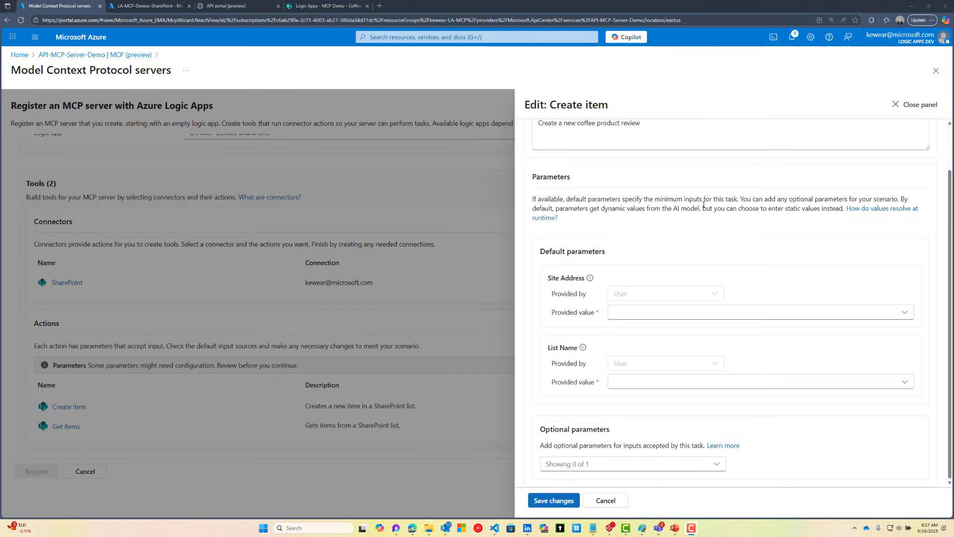
pyautogui.moveTo(700, 305)
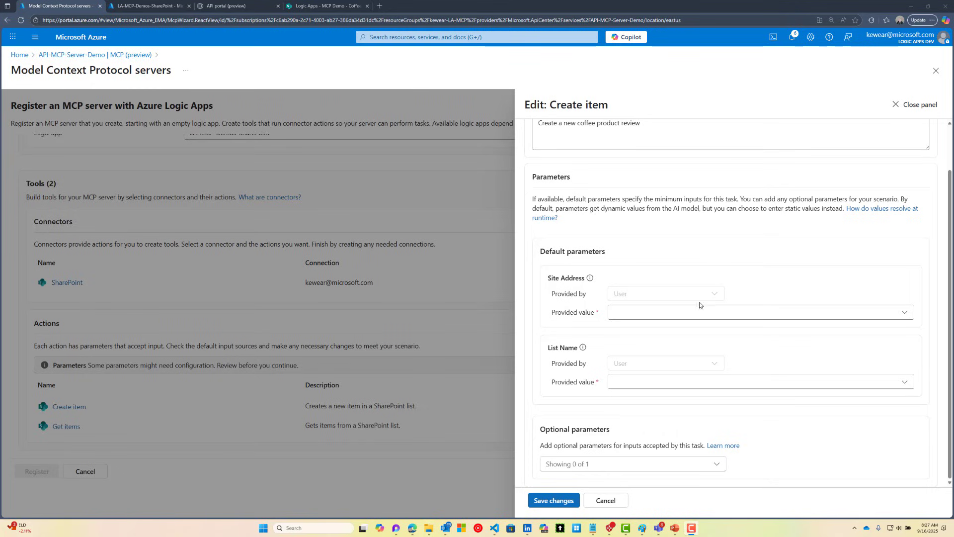
# Step: Point Create item at the coffee feedback site and add Customer Name, EmailAddress, Product Name, Feedback parameters, then save
pyautogui.click(759, 311)
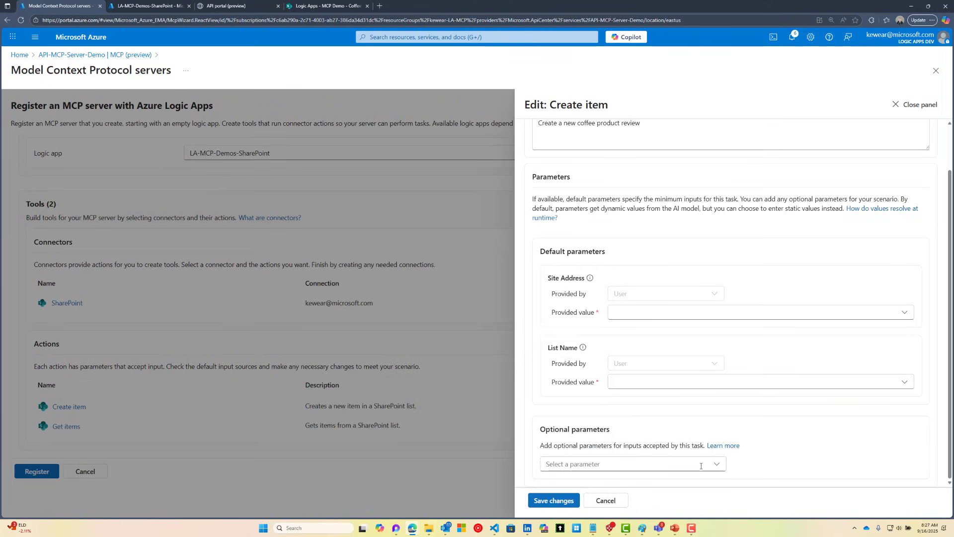
pyautogui.click(759, 311)
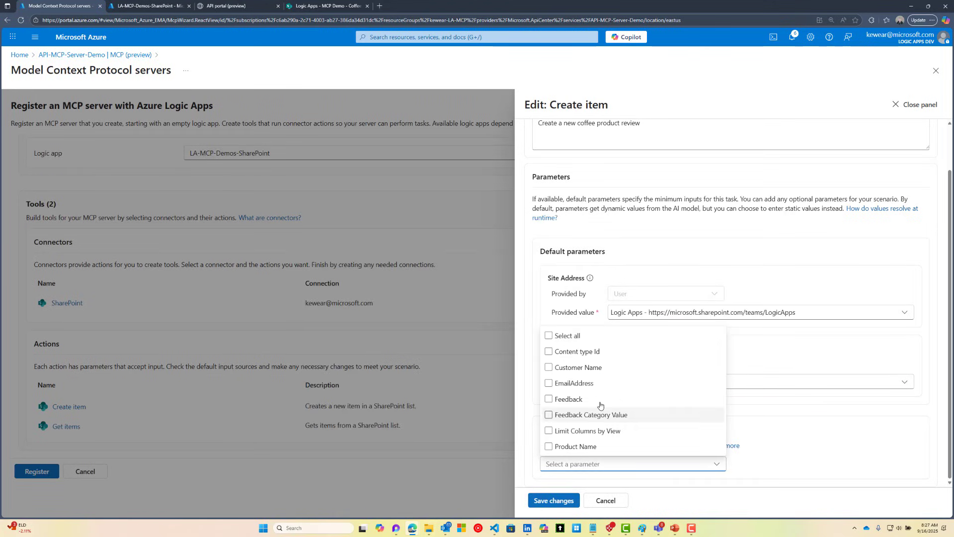
pyautogui.click(548, 366)
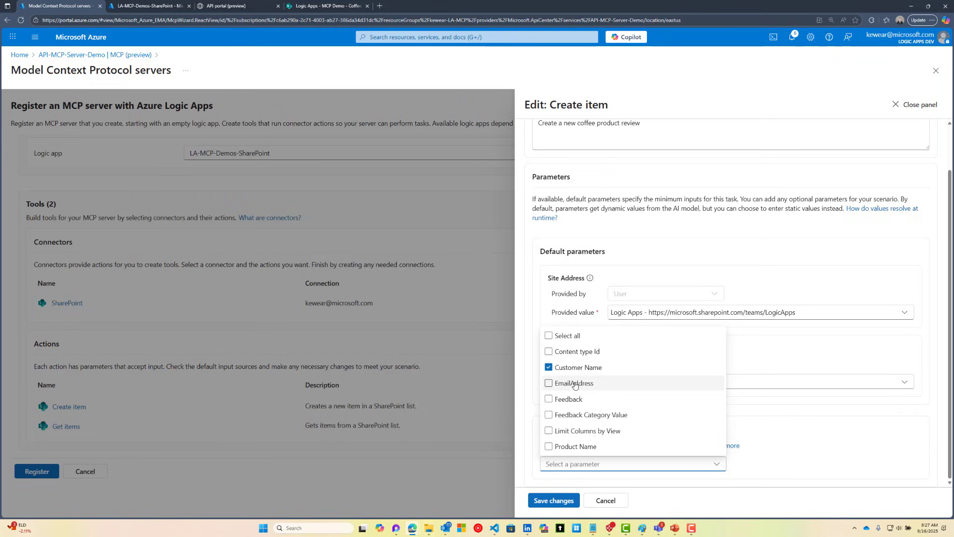
pyautogui.click(549, 383)
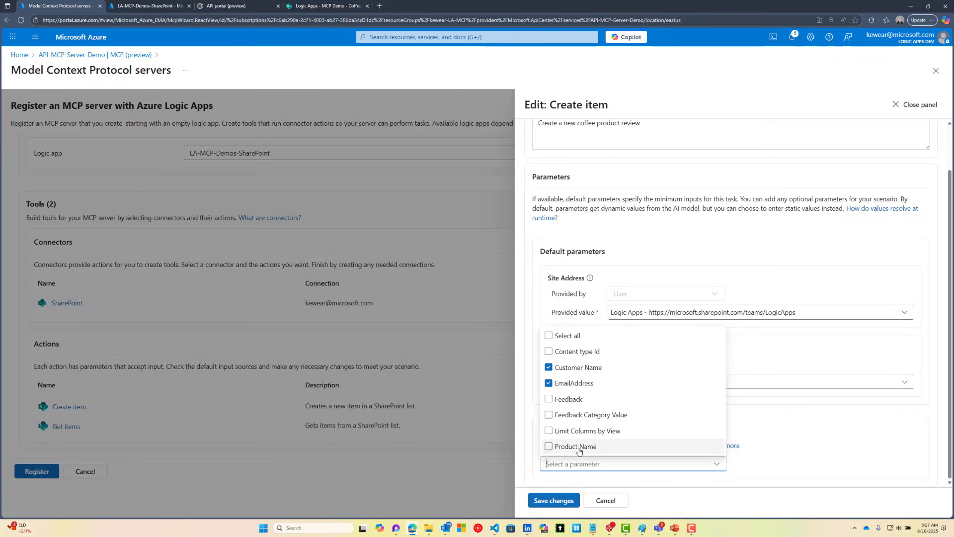
pyautogui.click(549, 447)
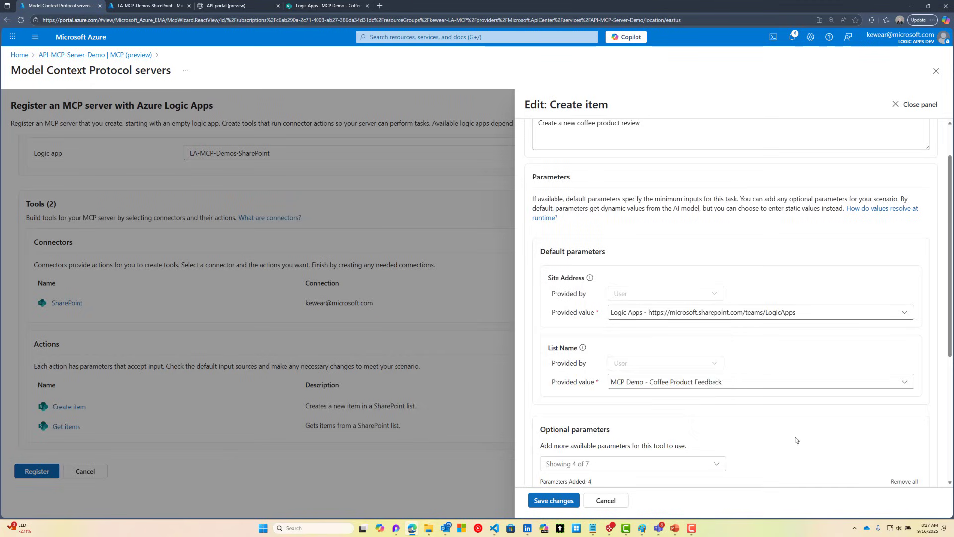
pyautogui.scroll(-3)
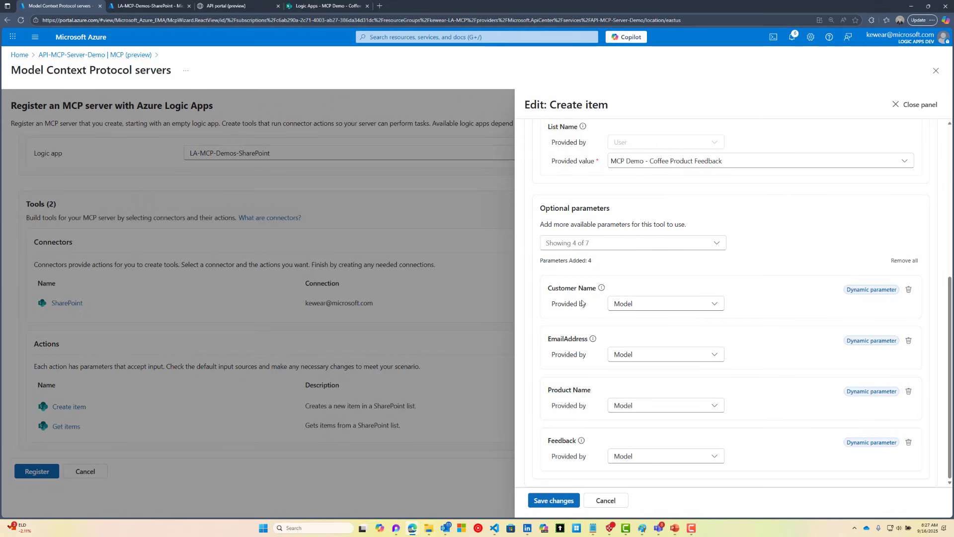
pyautogui.moveTo(651, 486)
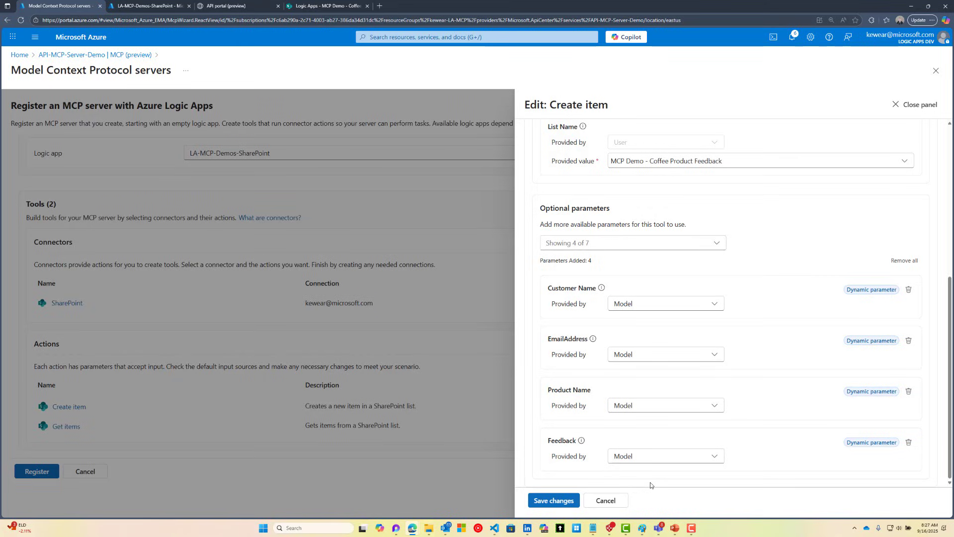
pyautogui.click(553, 500)
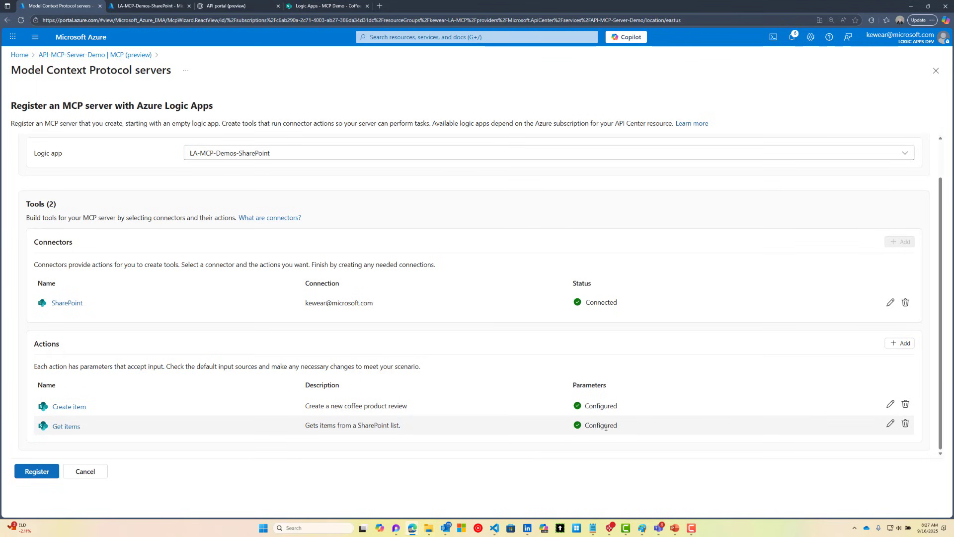
# Step: Describe Get items as 'Get Coffee Product Reviews' with a fixed site address and save it
pyautogui.click(889, 423)
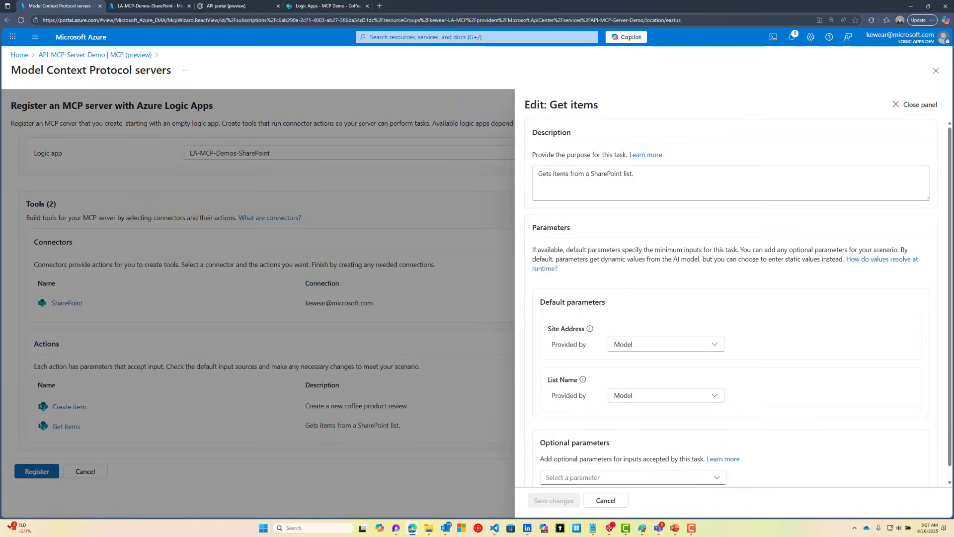
pyautogui.write('Get Coffee Product Reviews')
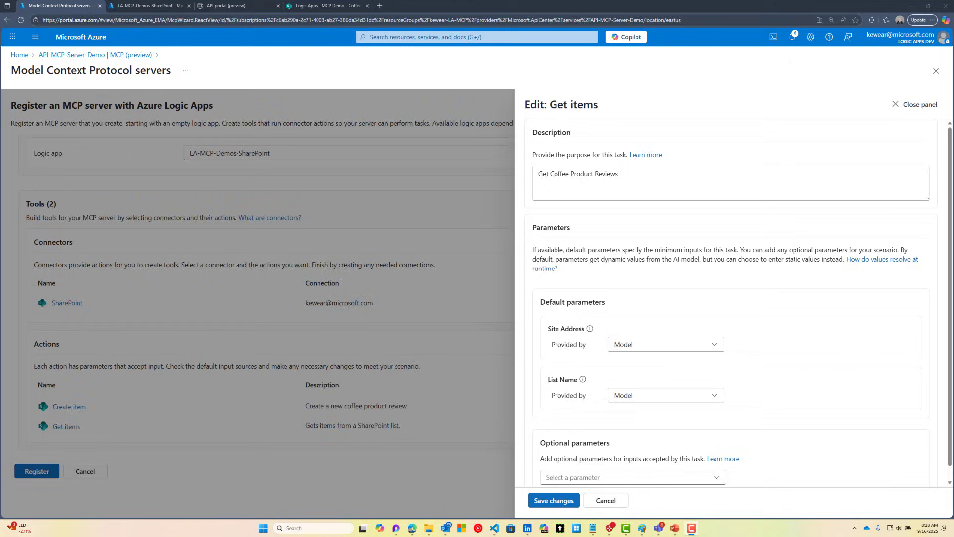
pyautogui.click(631, 477)
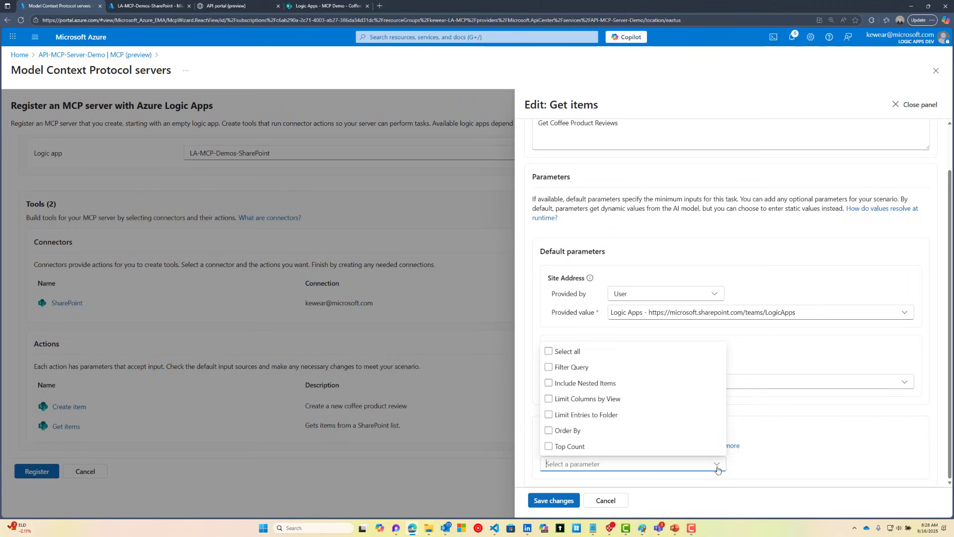
pyautogui.moveTo(548, 386)
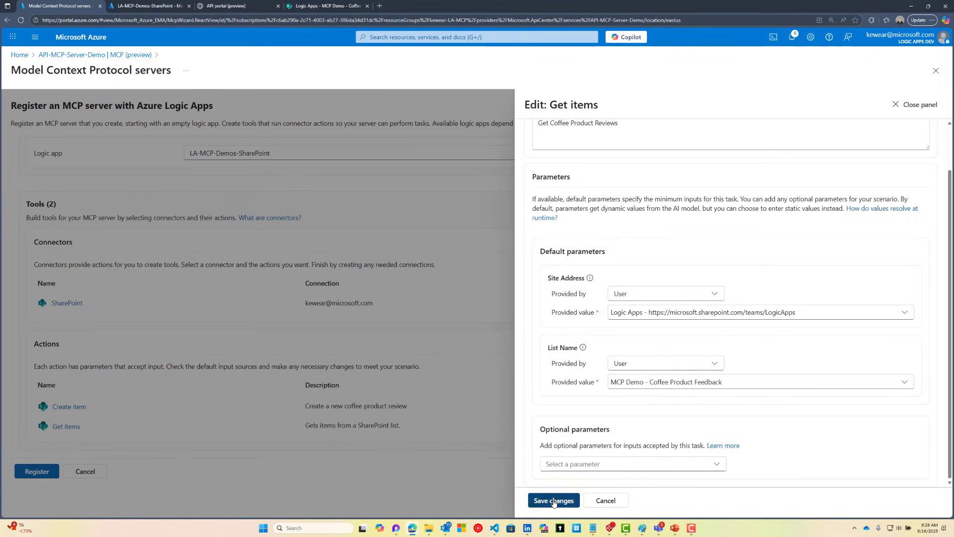
pyautogui.click(553, 500)
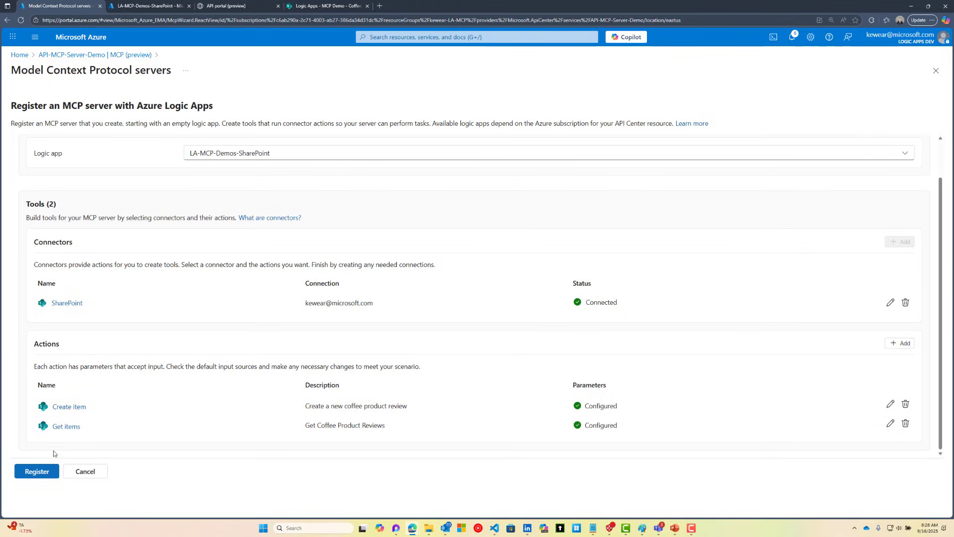
# Step: Register the SharePoint MCP server and view it in API Center's APIs list
pyautogui.click(37, 471)
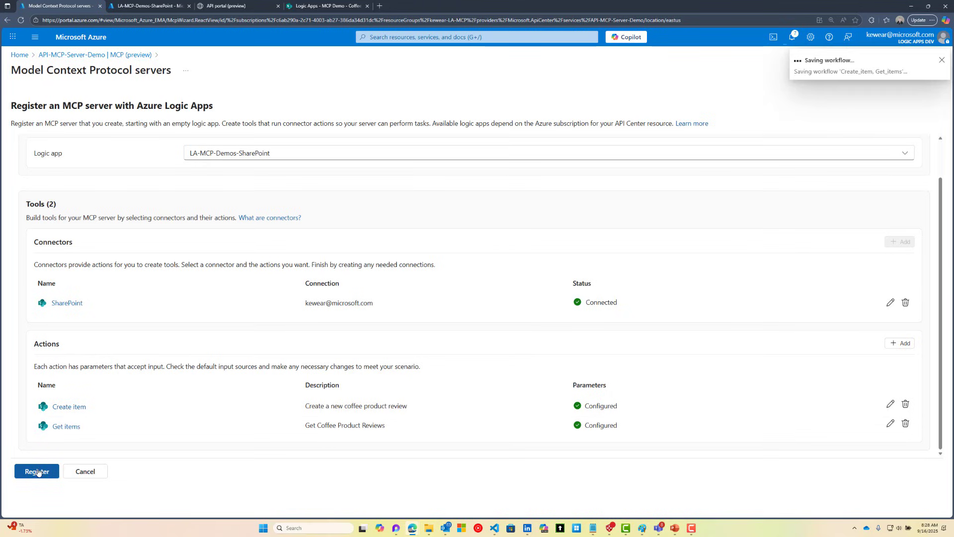
pyautogui.click(37, 471)
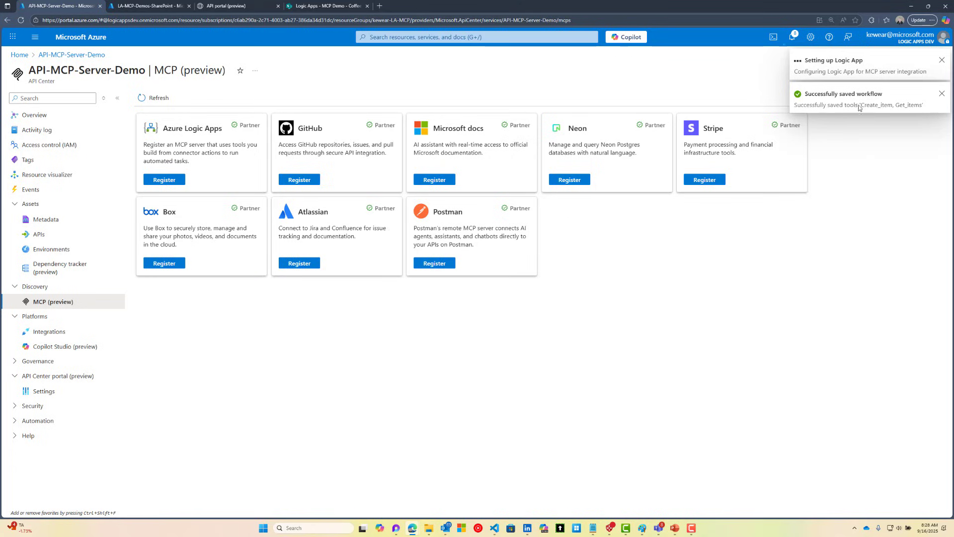
pyautogui.click(941, 59)
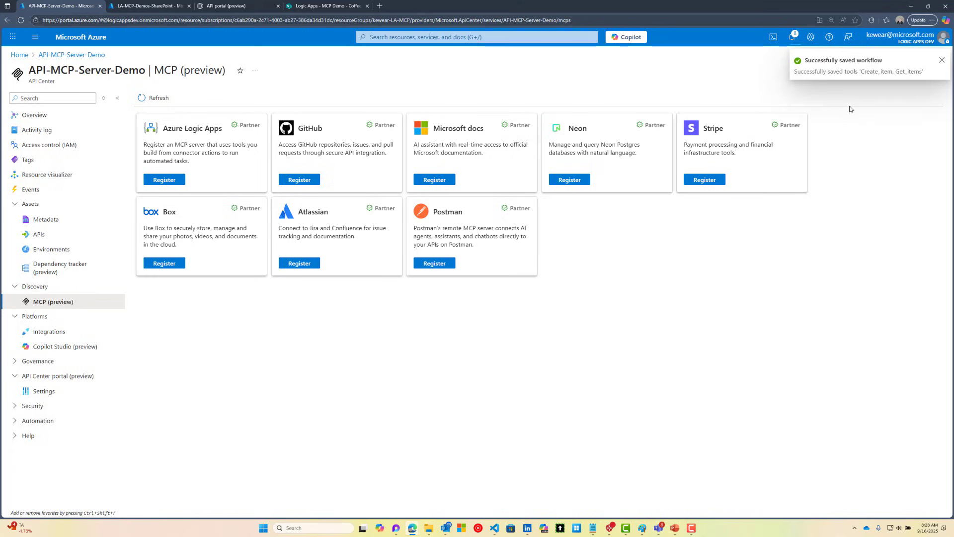
pyautogui.moveTo(857, 77)
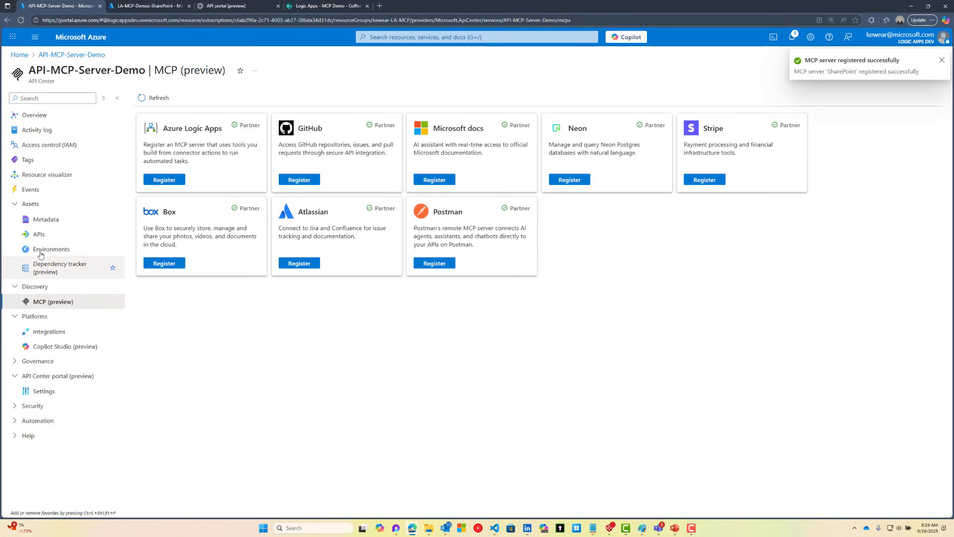
pyautogui.click(39, 235)
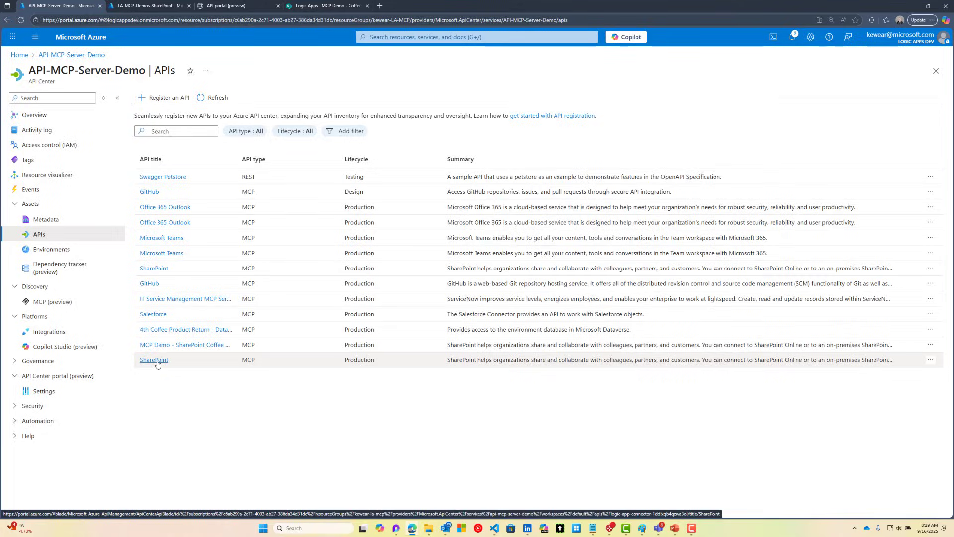
# Step: Review and edit the newly registered SharePoint API's details
pyautogui.click(154, 360)
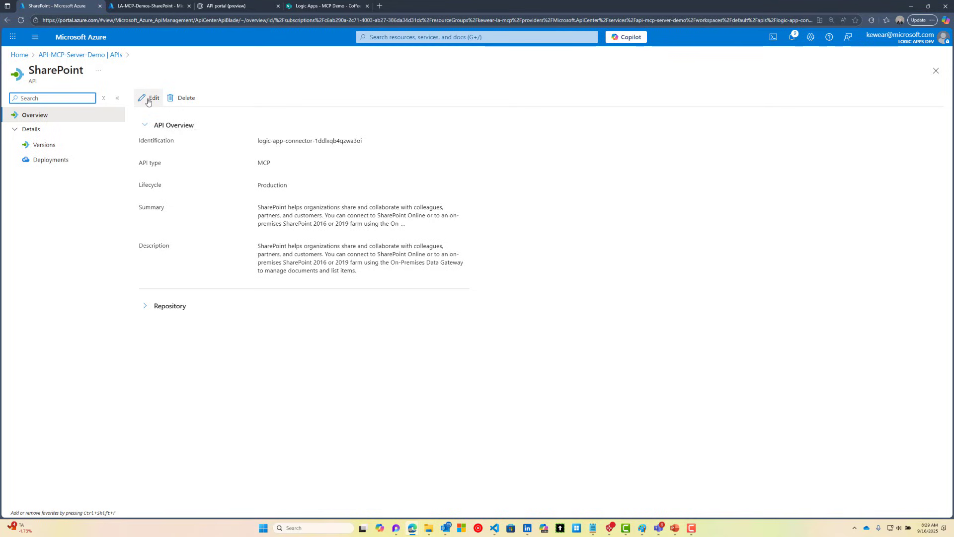
pyautogui.click(149, 99)
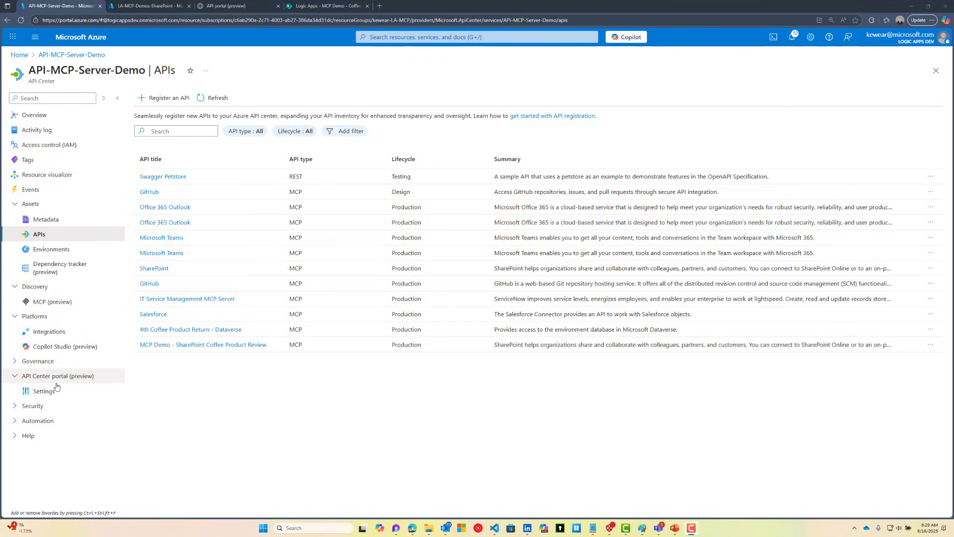
# Step: From API Center portal settings, launch the published developer portal
pyautogui.click(43, 391)
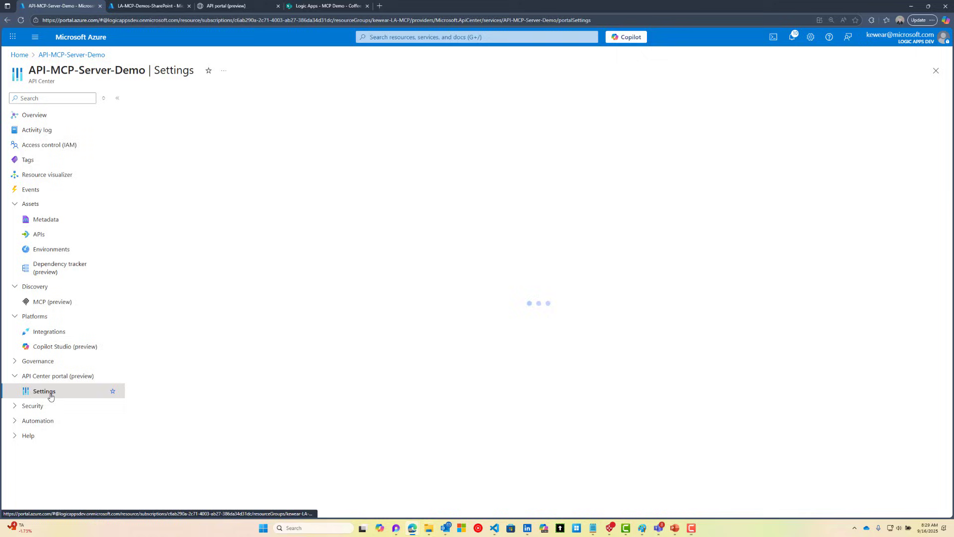
pyautogui.click(43, 391)
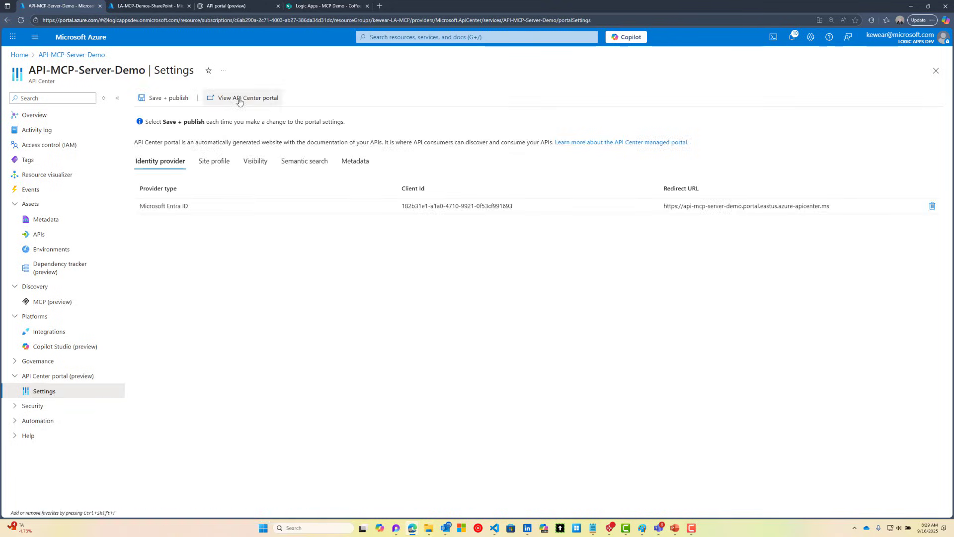
pyautogui.click(248, 97)
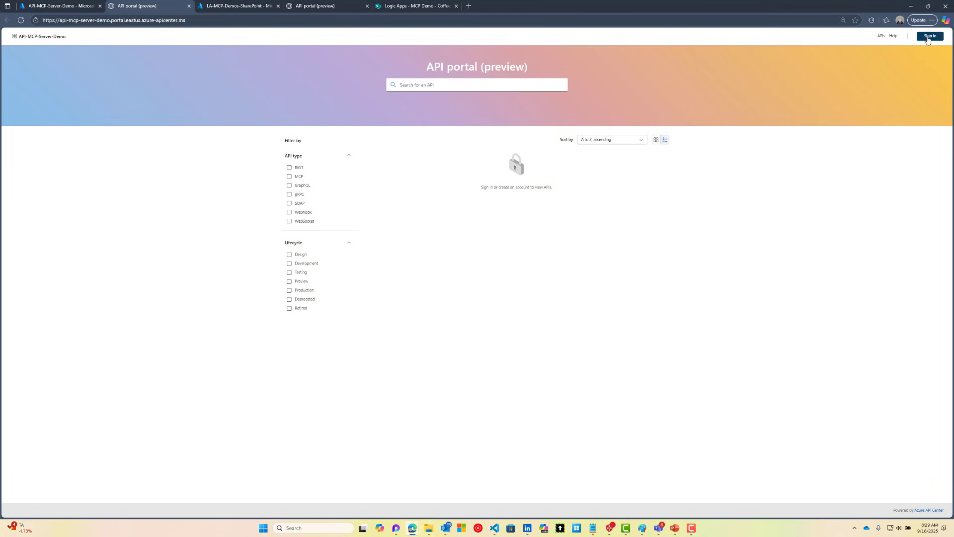
# Step: Sign in to the API portal and view MCP Demo - SharePoint Coffee Product Review
pyautogui.click(930, 36)
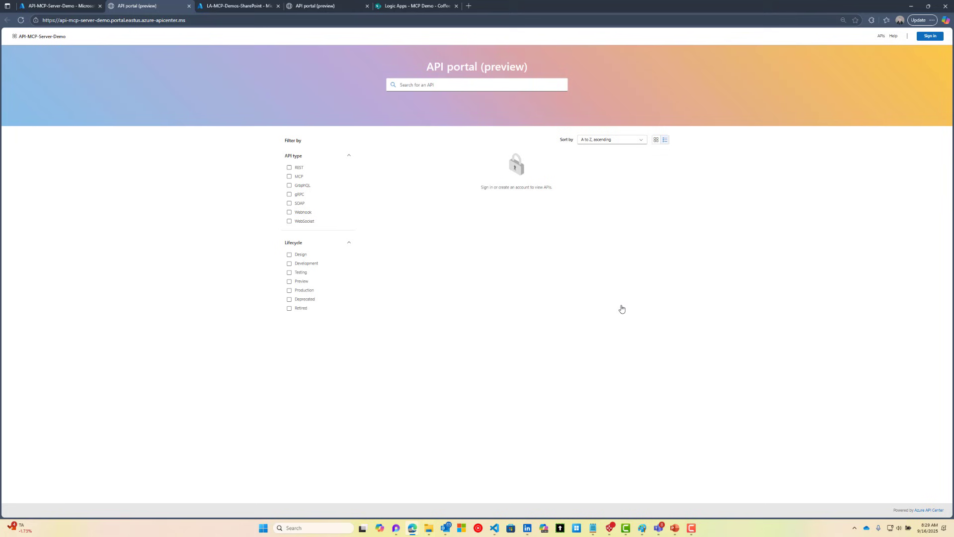
pyautogui.click(929, 36)
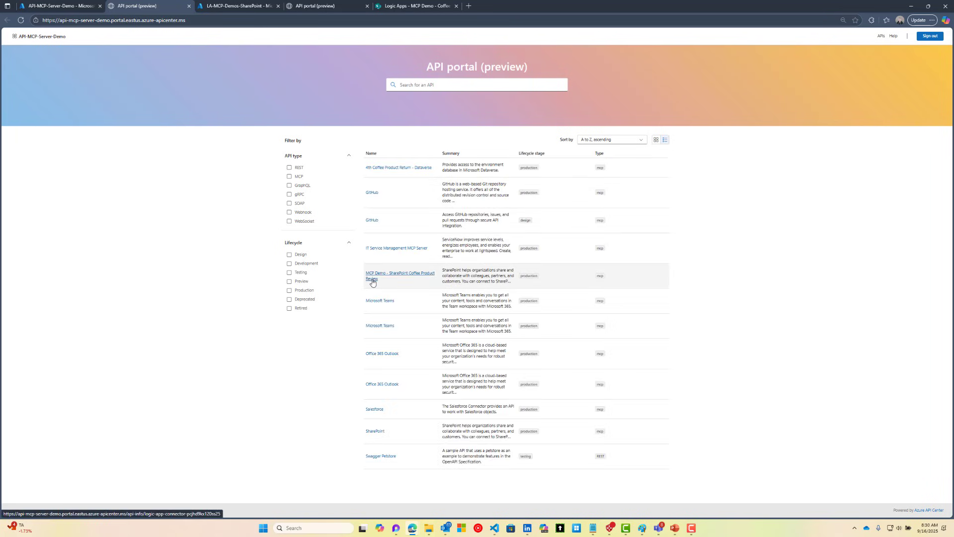
pyautogui.click(399, 275)
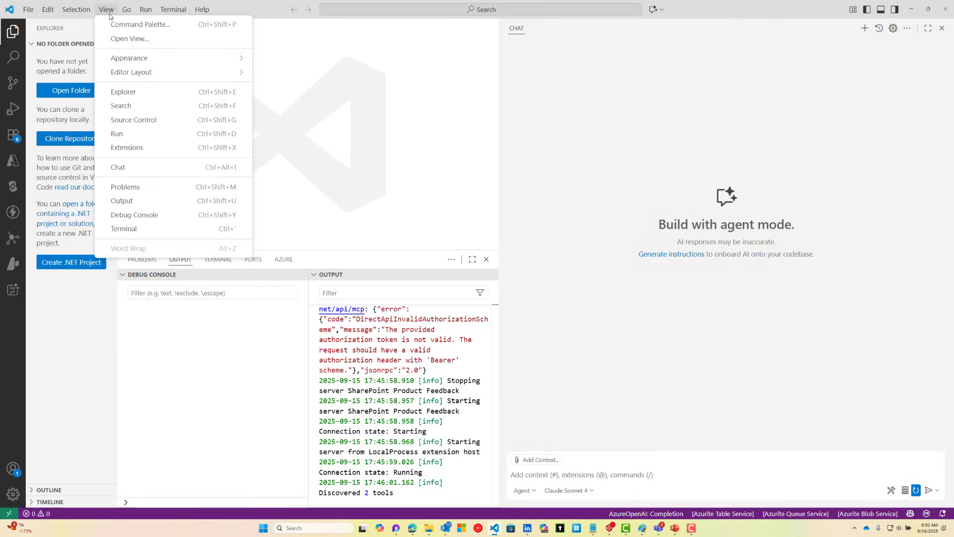
pyautogui.click(140, 24)
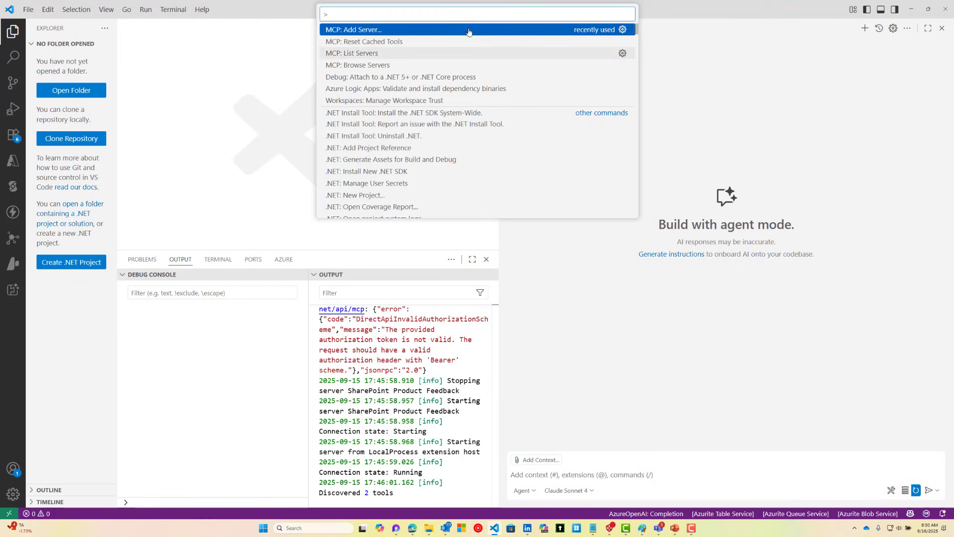
pyautogui.click(353, 28)
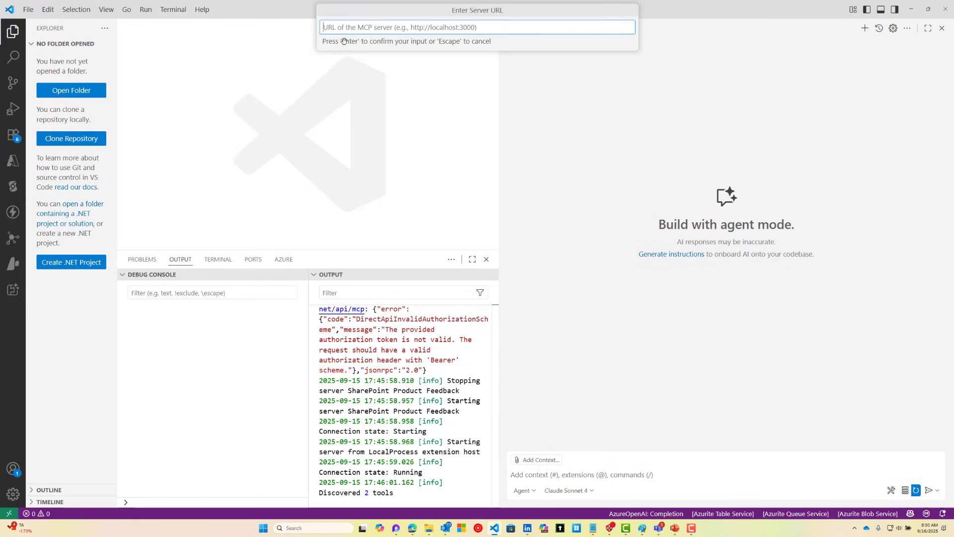
pyautogui.write('https://la-mcp-demos-sharepoint.azurewebsites.net/api/mcp')
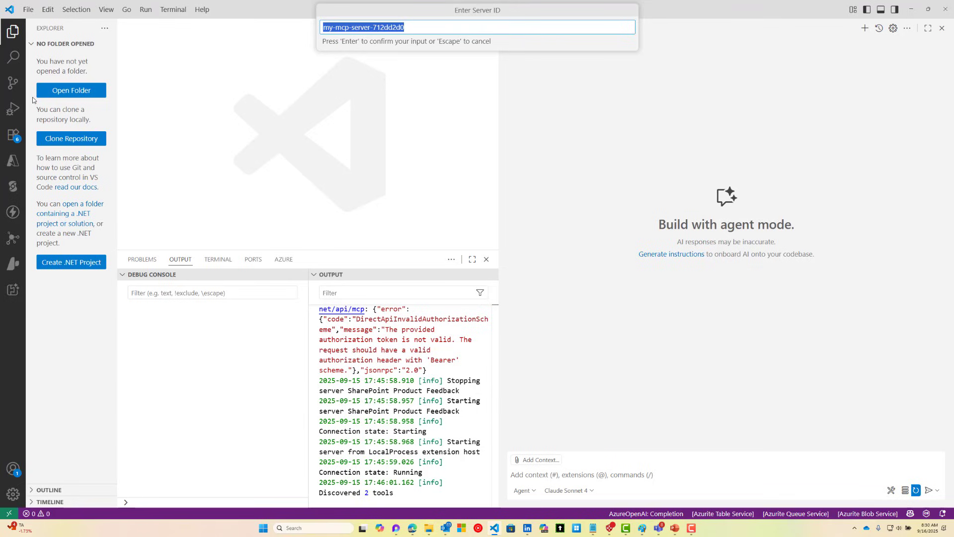
pyautogui.moveTo(21, 106)
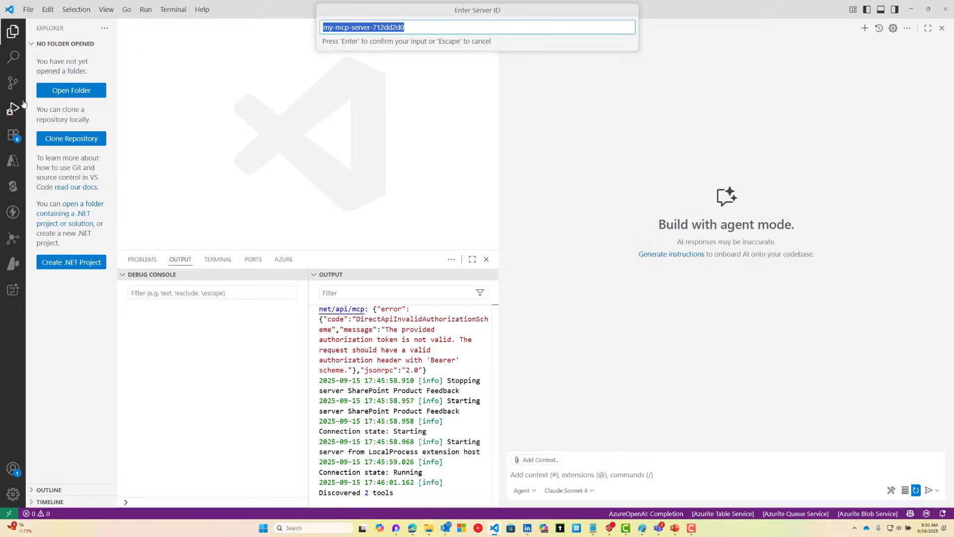
pyautogui.write('SharePoint Product Feedback": {')
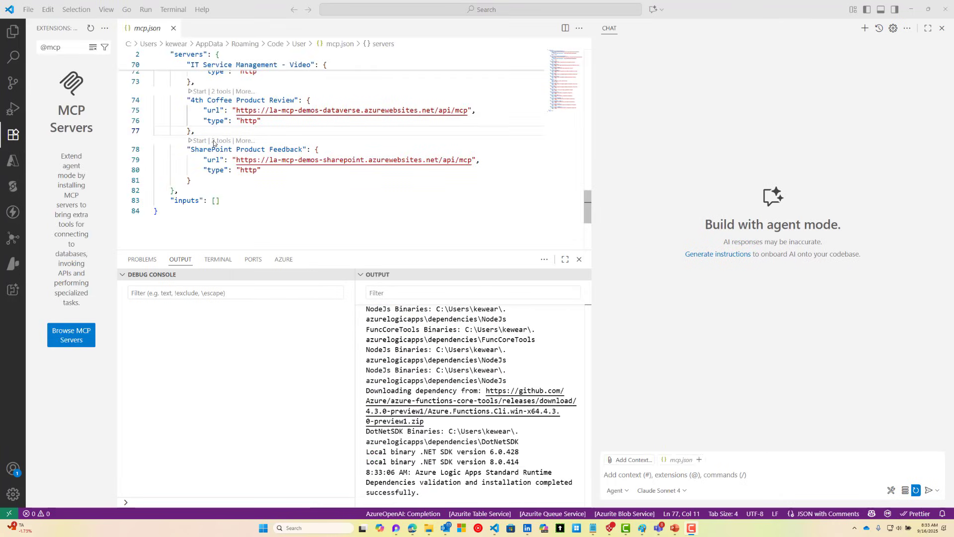
pyautogui.moveTo(269, 163)
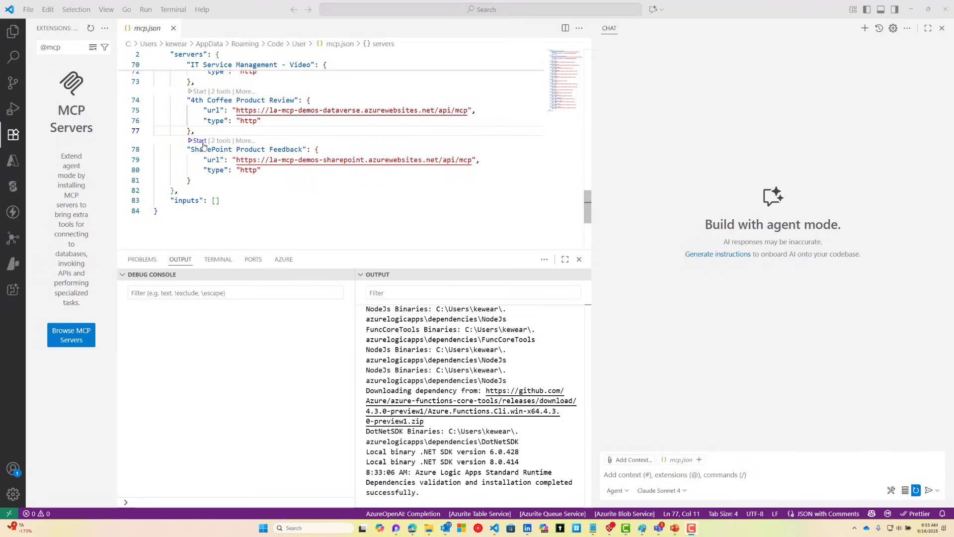
# Step: Start the SharePoint Product Feedback server and check its two tools in chat
pyautogui.click(198, 140)
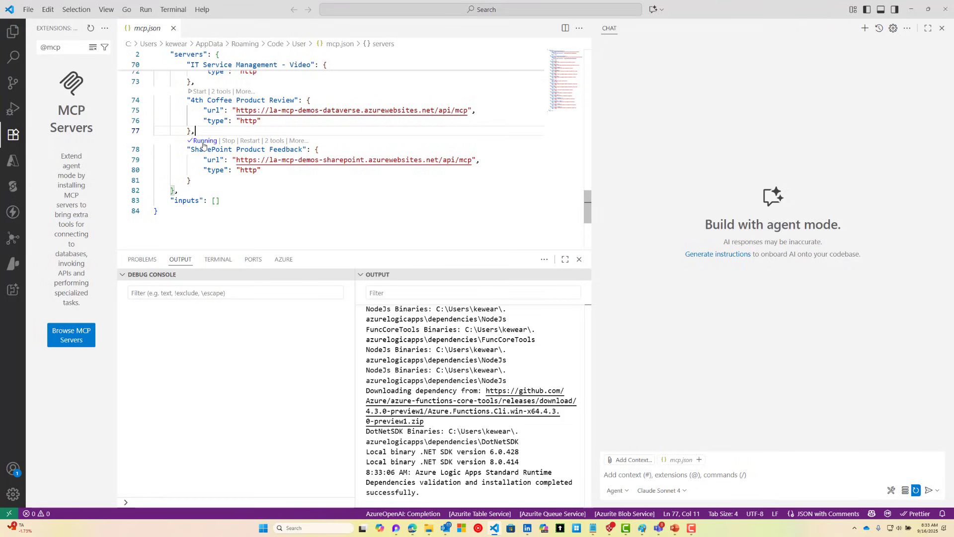
pyautogui.moveTo(728, 478)
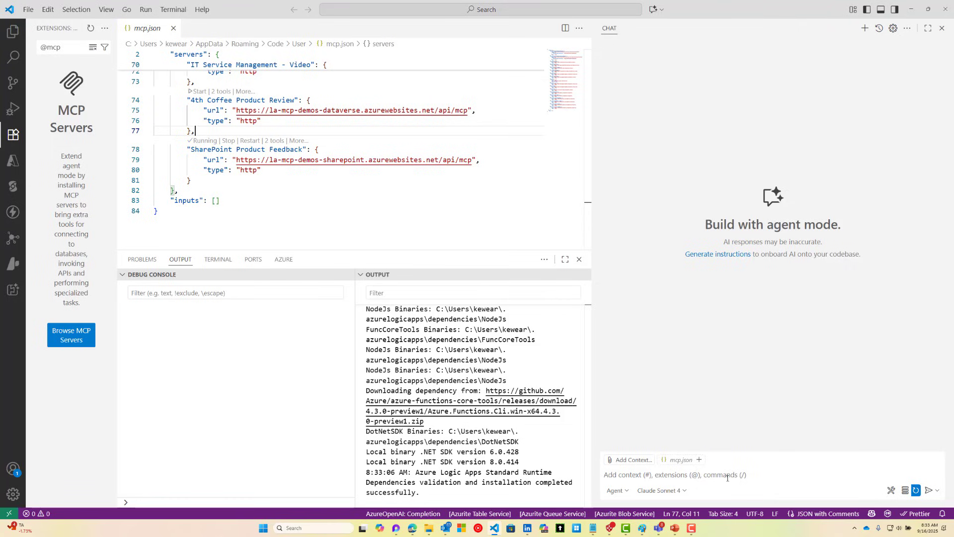
pyautogui.click(890, 490)
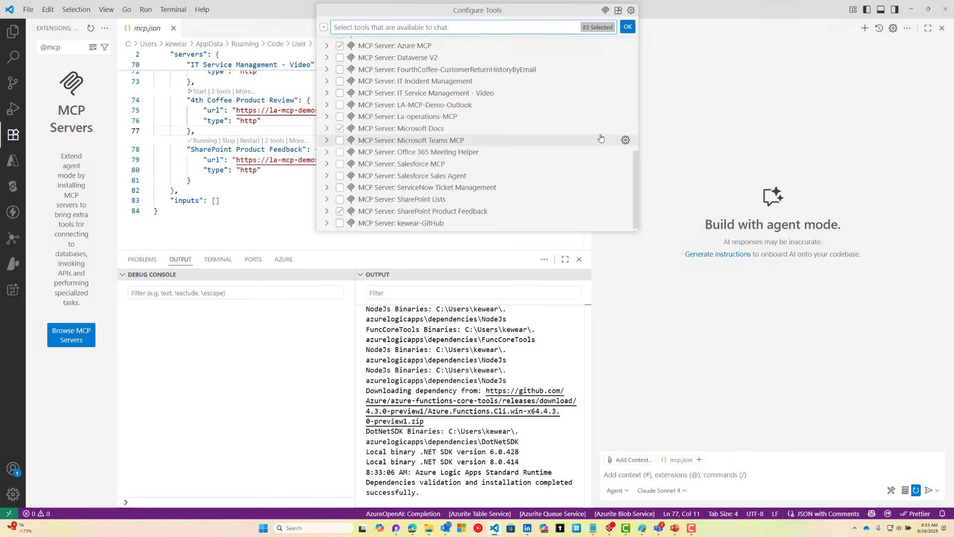
# Step: Enable the SharePoint Product Feedback server's Create_item and Get_items tools and confirm with OK
pyautogui.write('share')
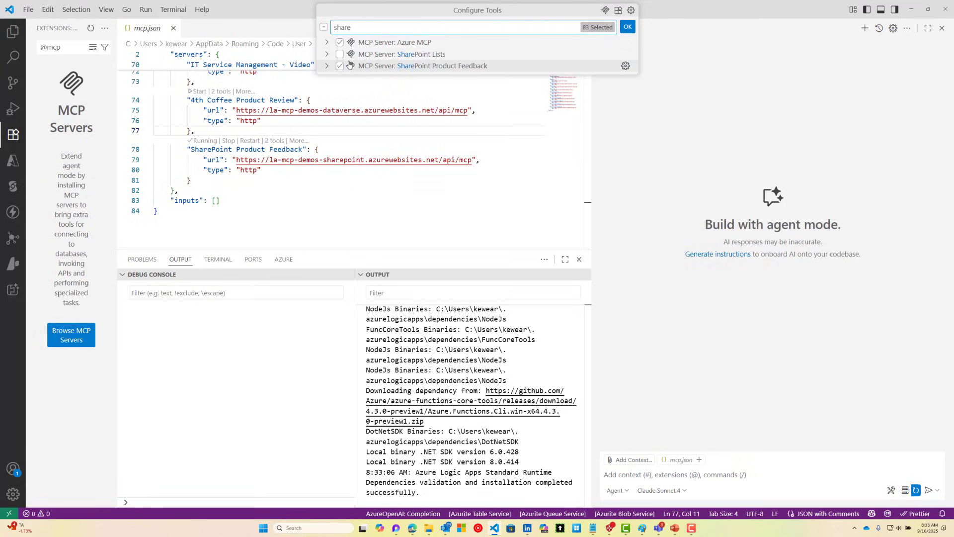
pyautogui.click(327, 65)
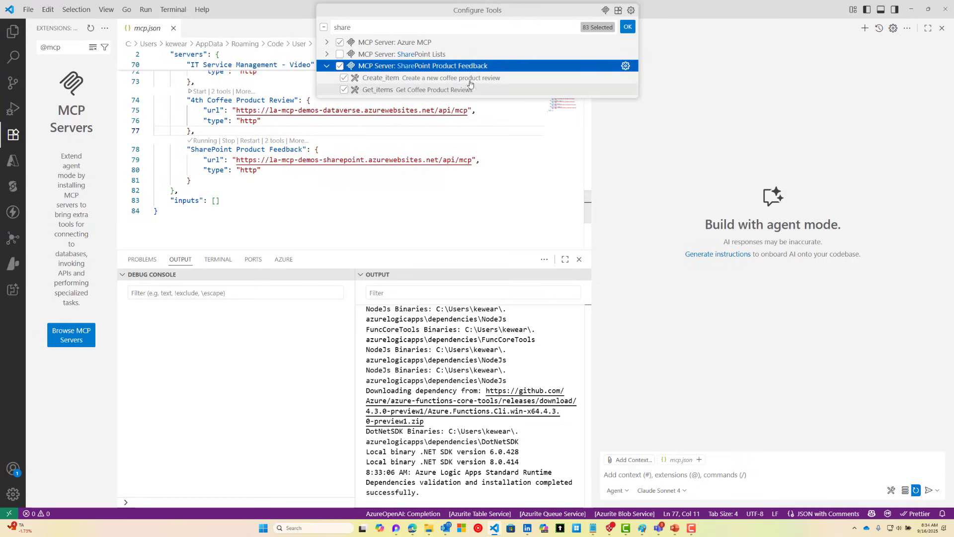
pyautogui.moveTo(498, 98)
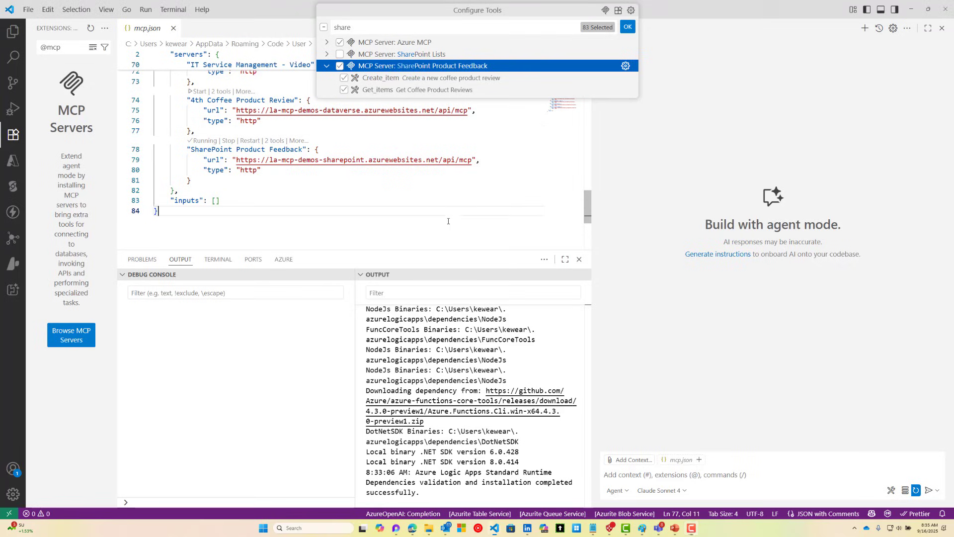
pyautogui.click(627, 26)
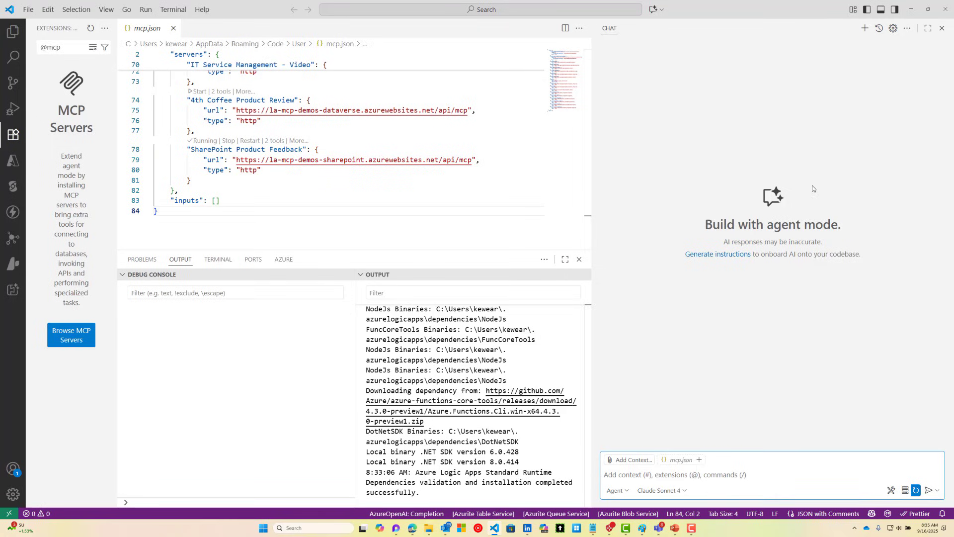
pyautogui.moveTo(618, 489)
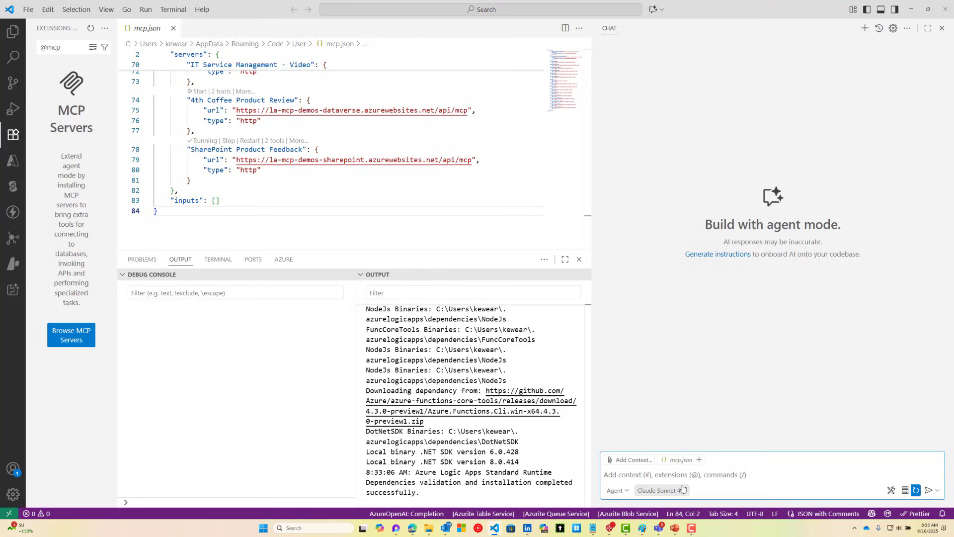
# Step: Ask chat 'can you show me coffee product reviews' and allow Get_items to fetch them
pyautogui.click(657, 490)
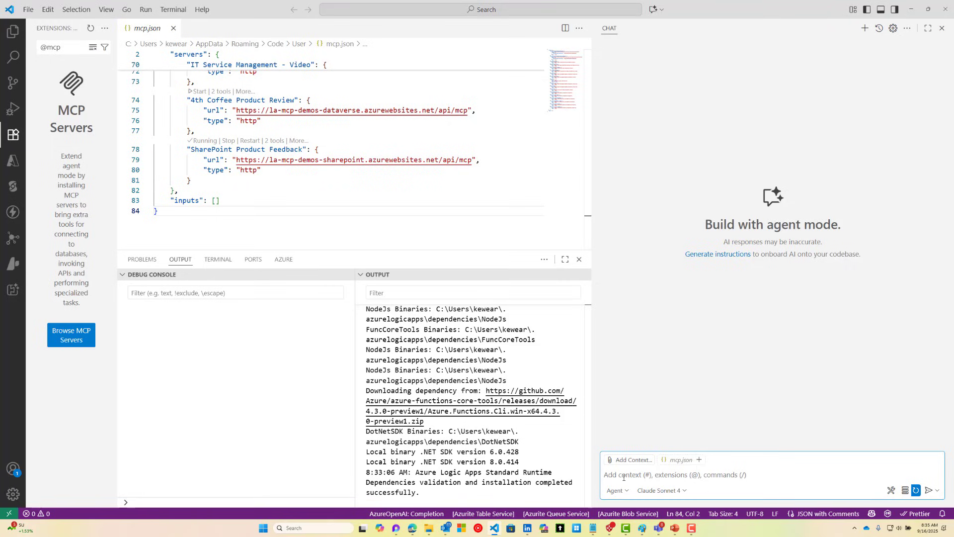
pyautogui.click(669, 475)
pyautogui.write('can you show me coffe product reviews')
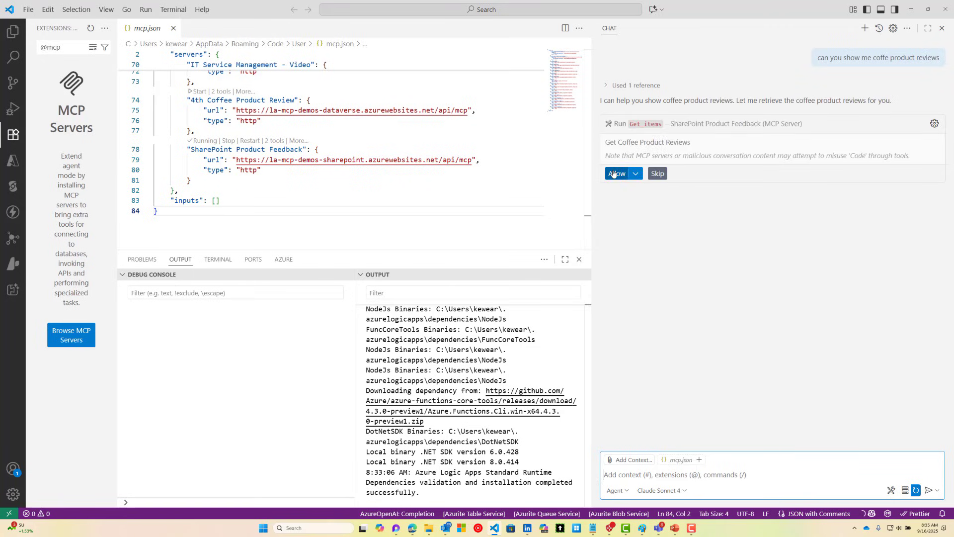
pyautogui.click(616, 173)
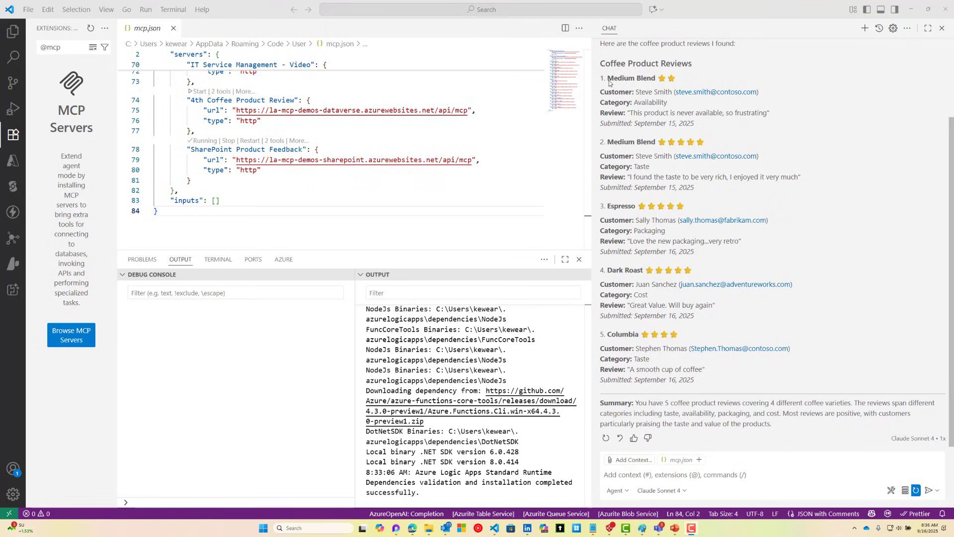
pyautogui.moveTo(675, 84)
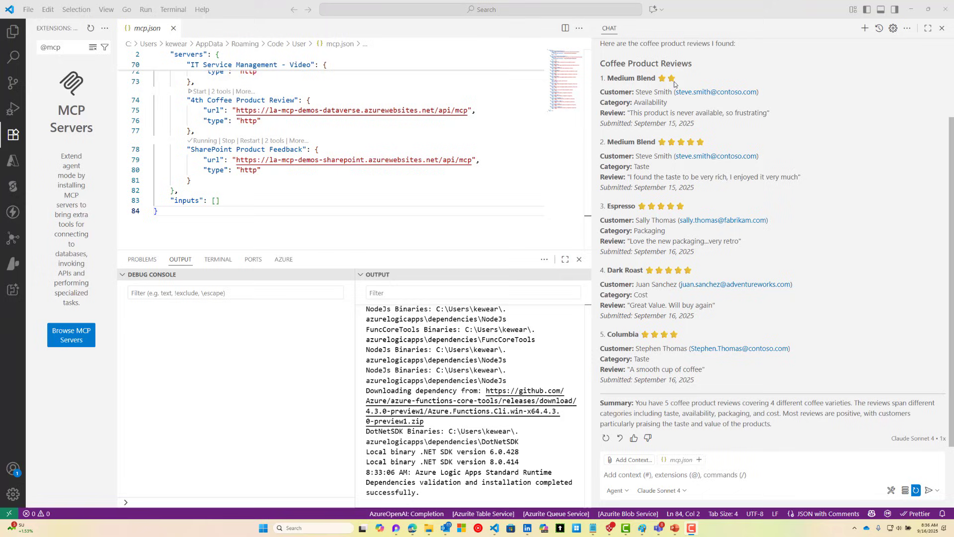
pyautogui.moveTo(633, 118)
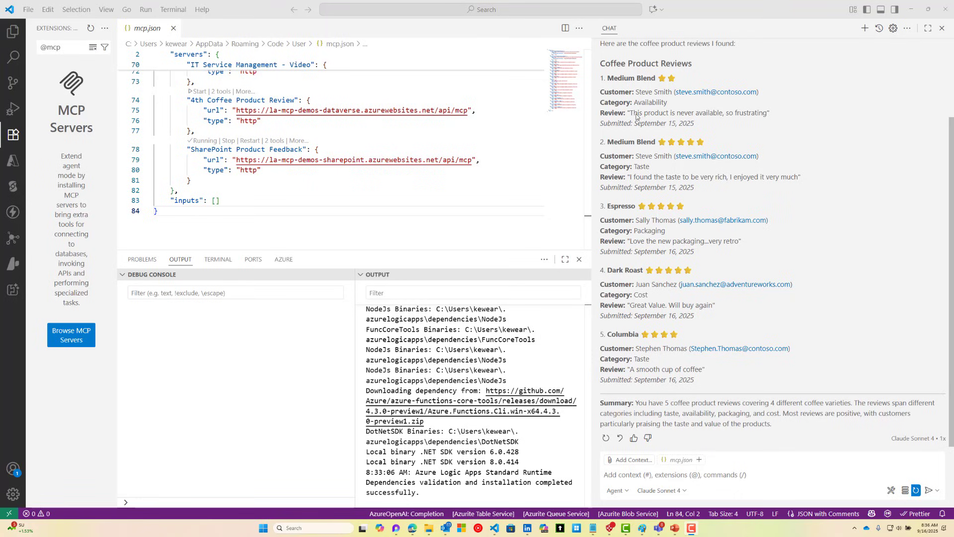
pyautogui.moveTo(630, 113); pyautogui.dragTo(768, 112)
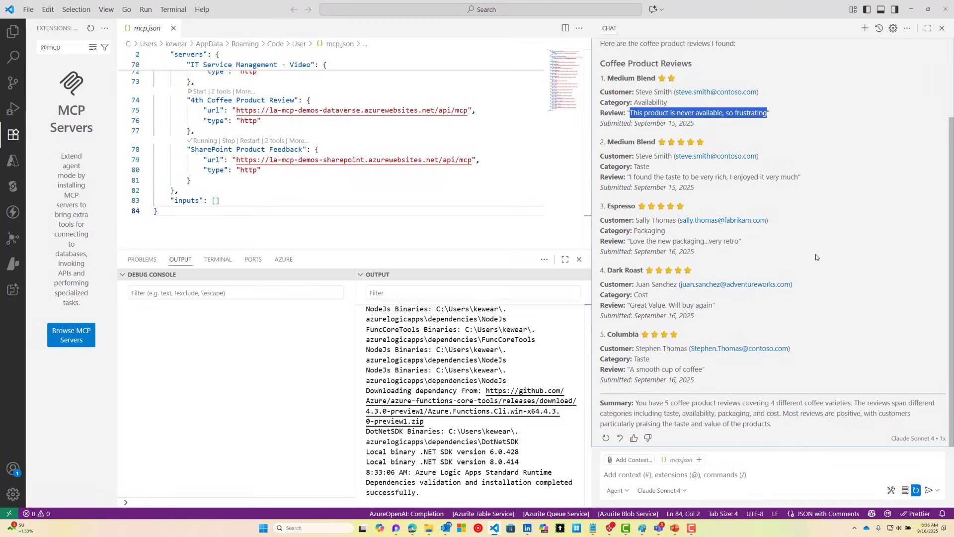
pyautogui.moveTo(670, 142)
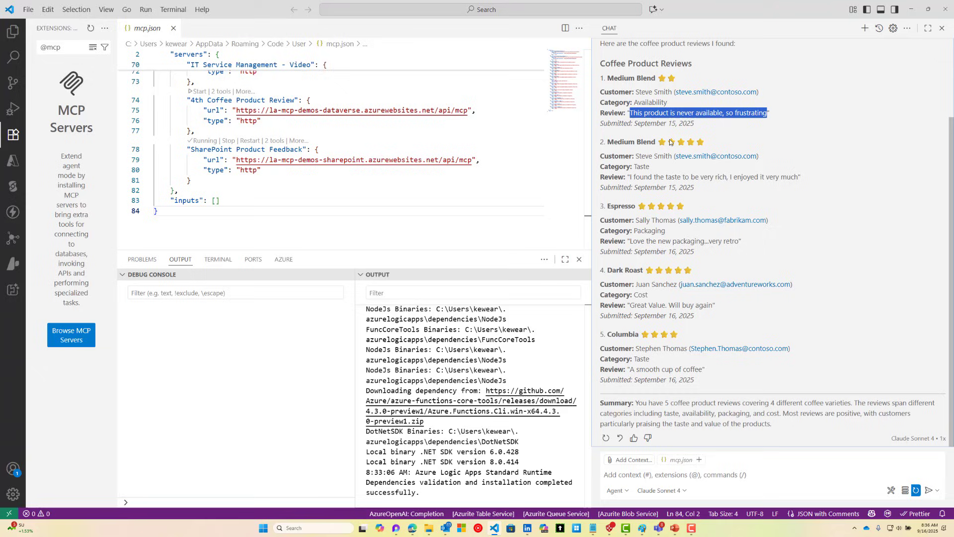
pyautogui.moveTo(636, 183)
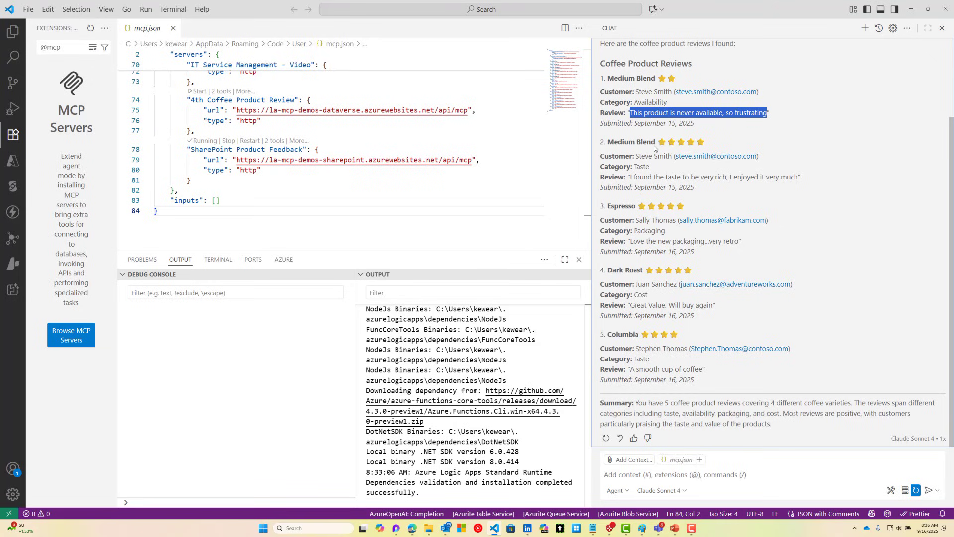
pyautogui.moveTo(635, 229)
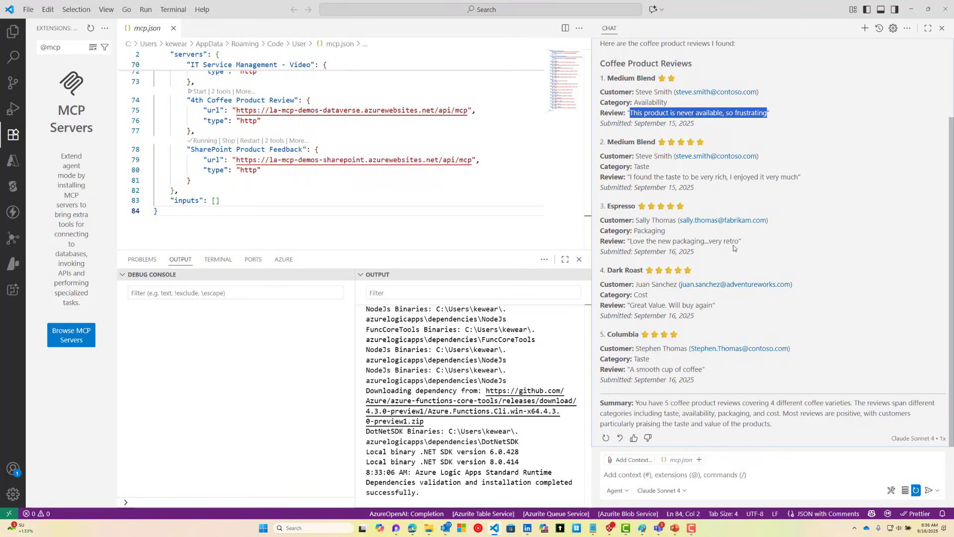
pyautogui.moveTo(712, 296)
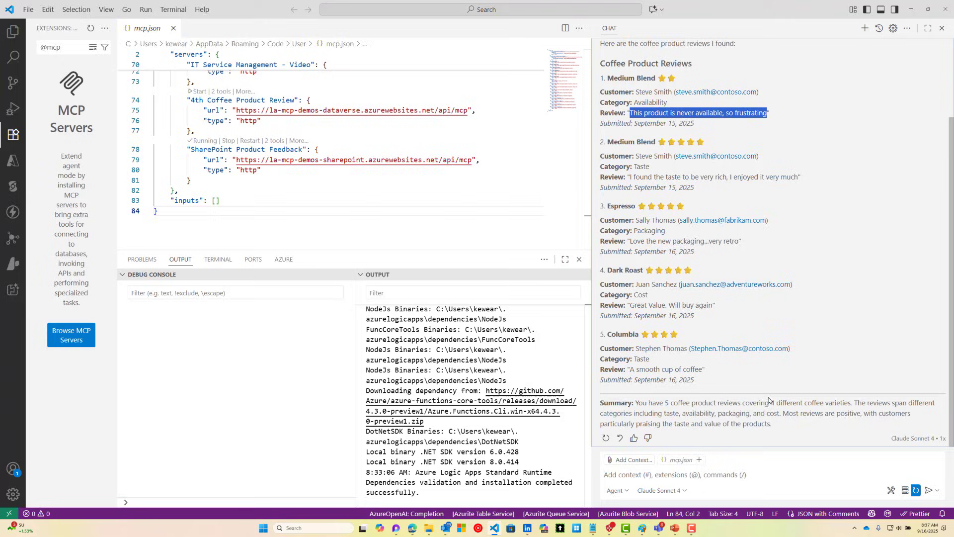
# Step: Request a new product review, decline the prefilled run, and reply 'I want to provide my own inputs'
pyautogui.click(743, 478)
pyautogui.write("let's create a product review")
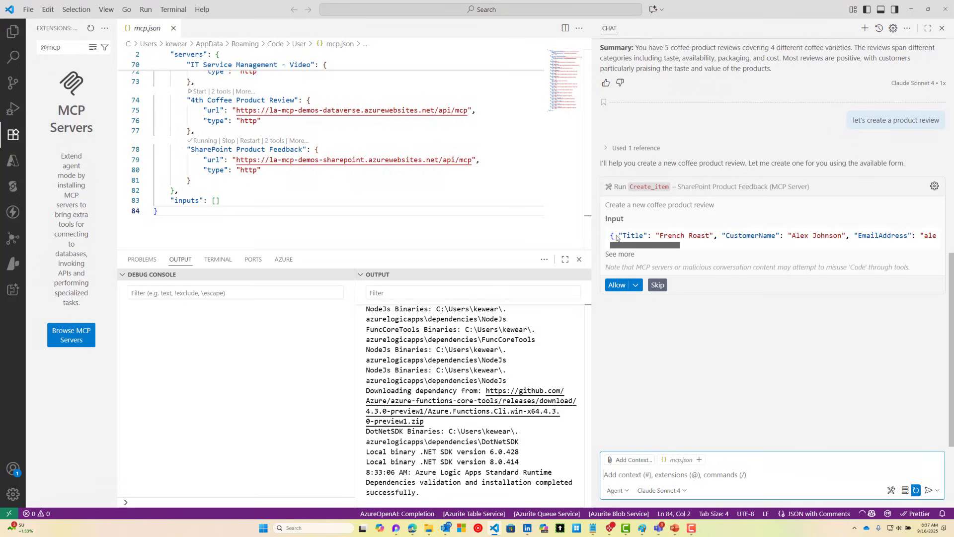
pyautogui.moveTo(618, 285)
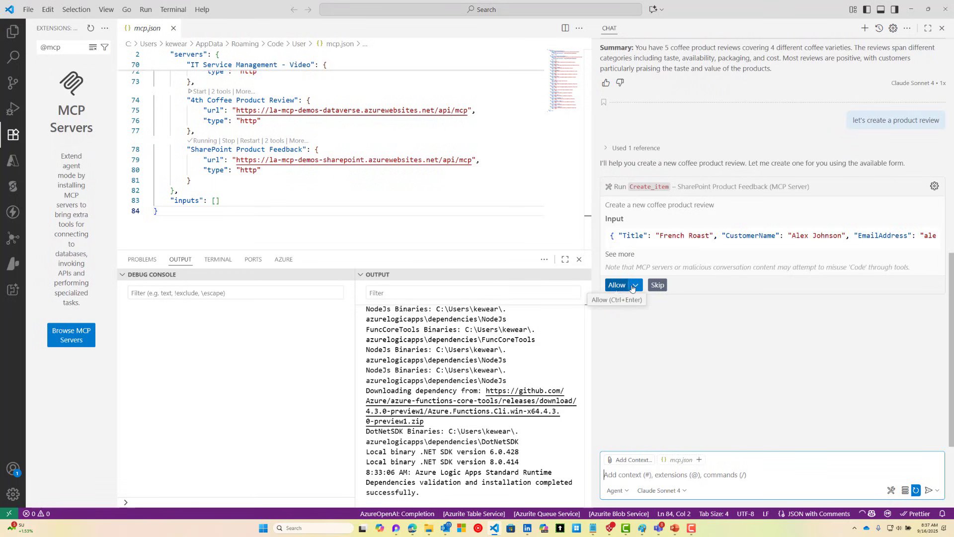
pyautogui.moveTo(654, 446)
pyautogui.write('i want to r')
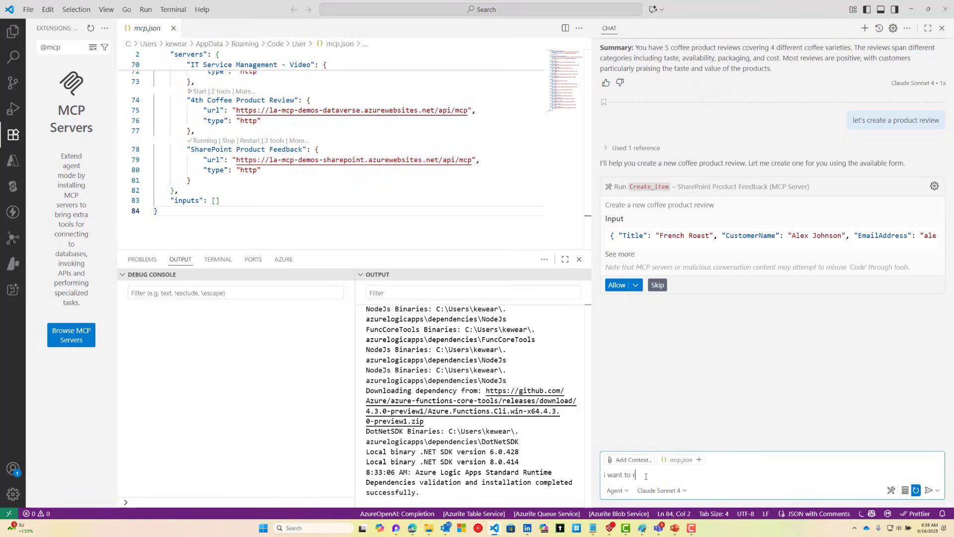
pyautogui.write('provide my own')
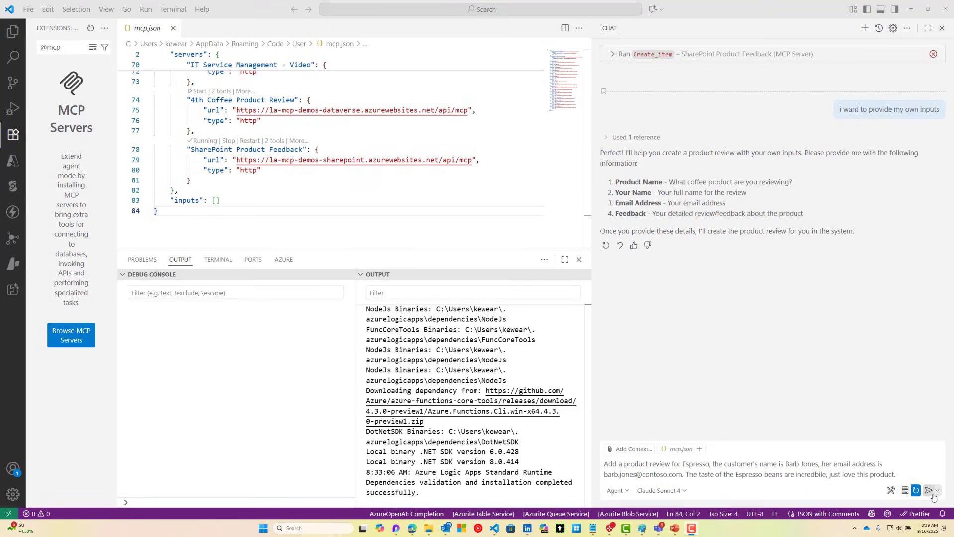
pyautogui.moveTo(931, 490)
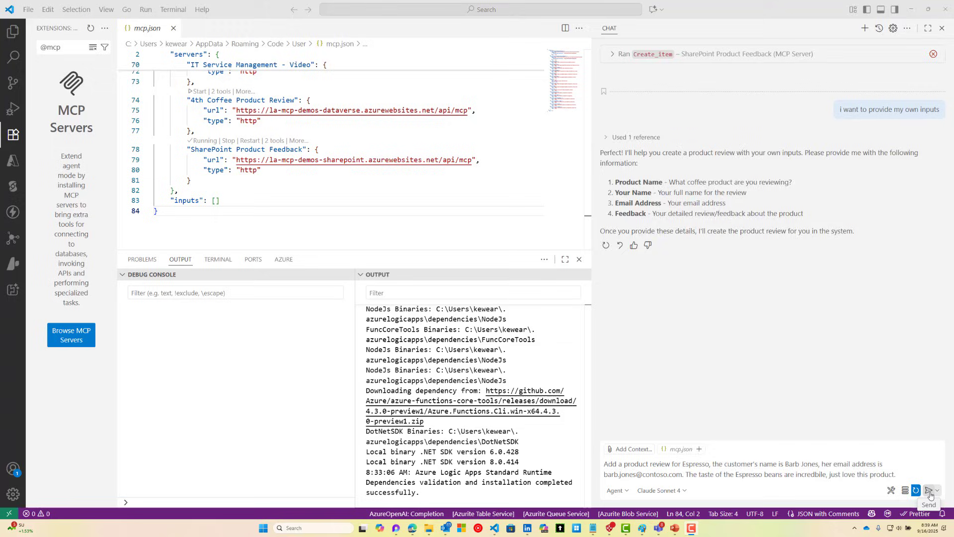
pyautogui.click(928, 490)
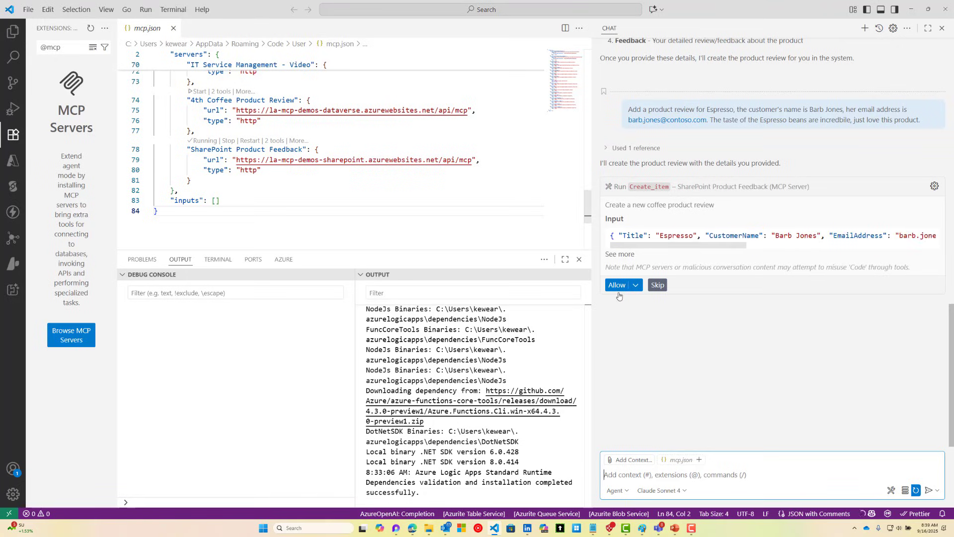
# Step: Allow Create_item to create the Espresso review, confirmed as Review ID 7
pyautogui.click(616, 284)
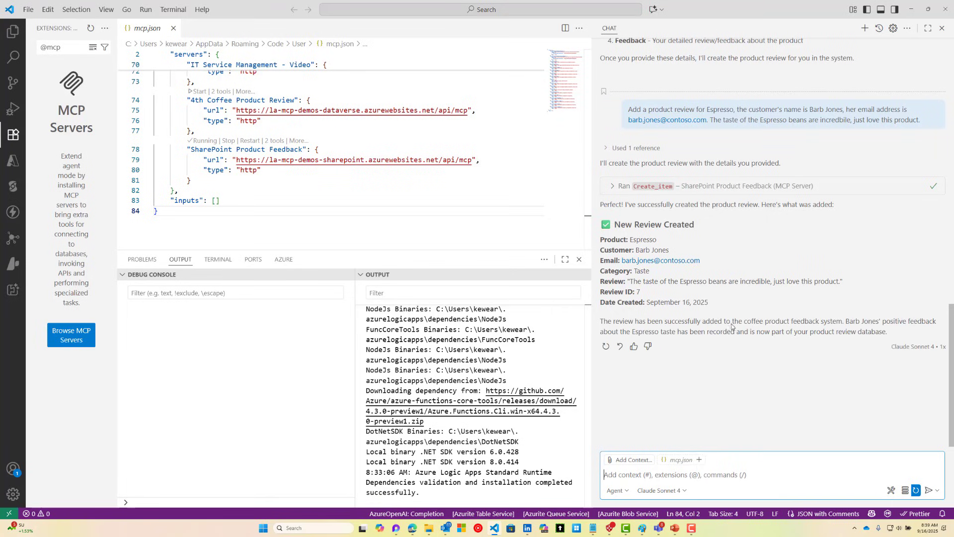
pyautogui.moveTo(609, 229)
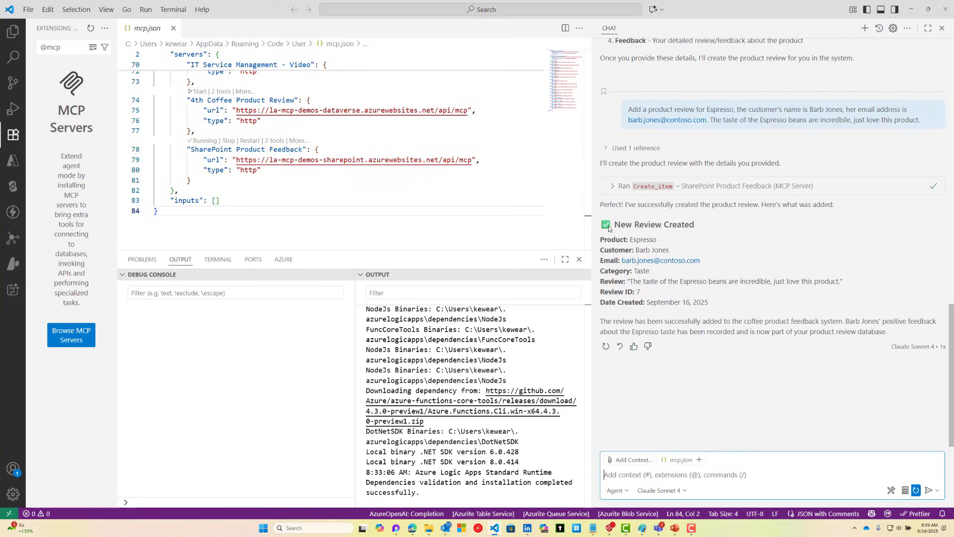
pyautogui.moveTo(706, 396)
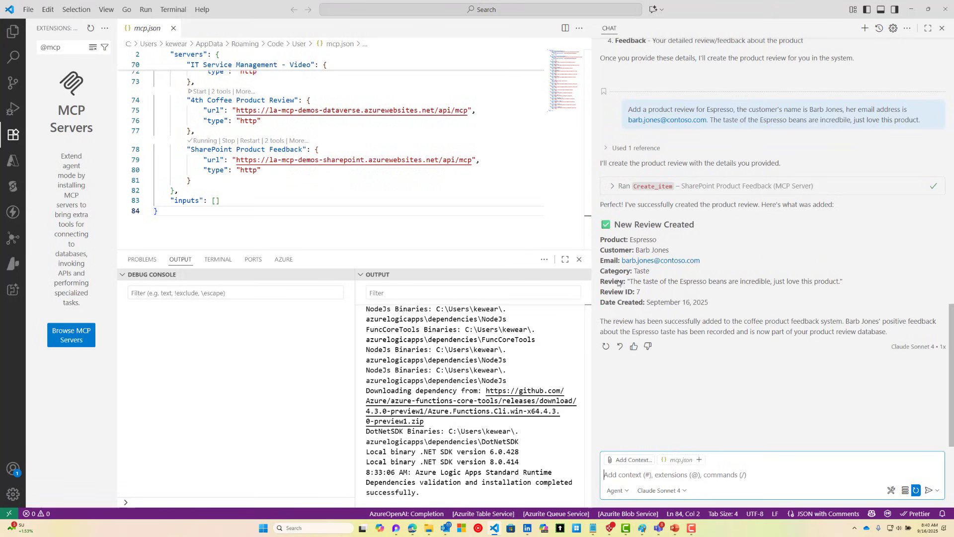
pyautogui.moveTo(747, 290)
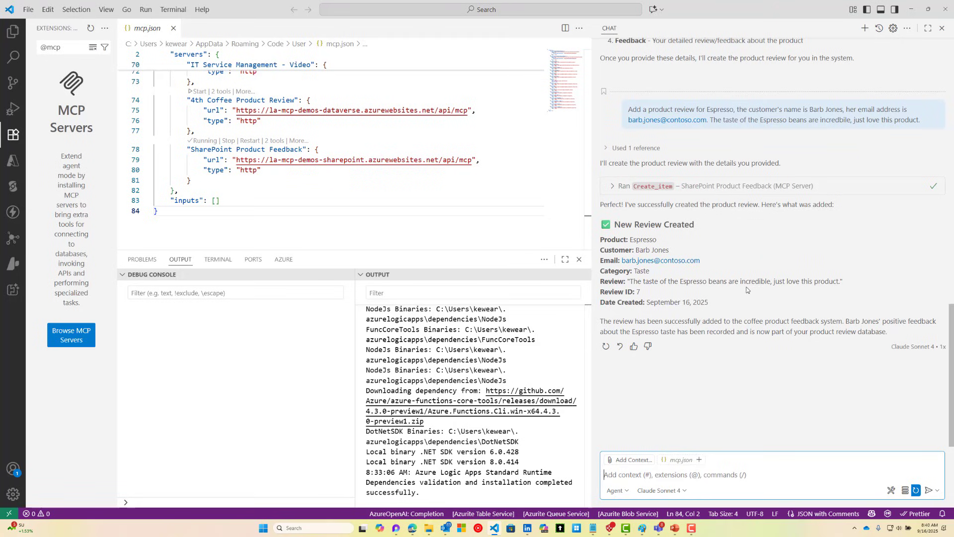
pyautogui.moveTo(636, 277)
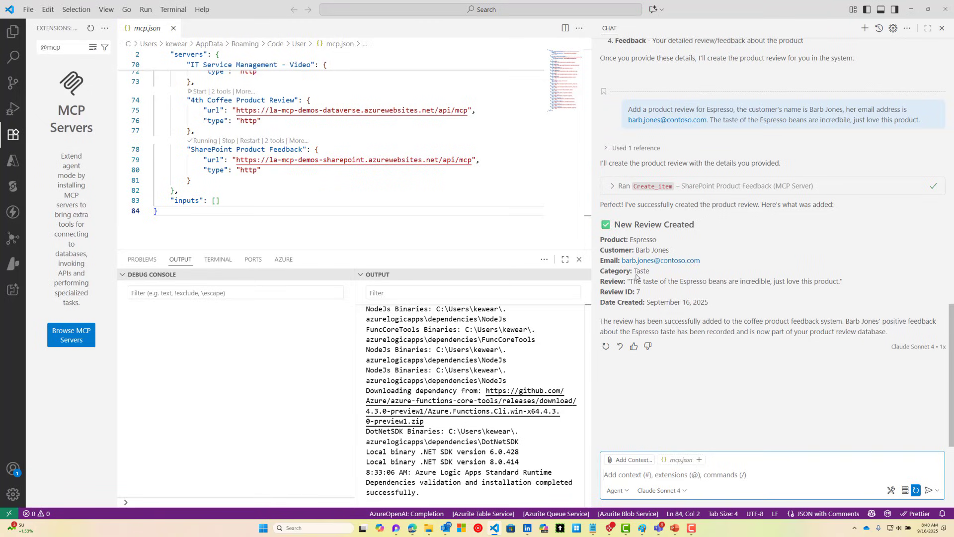